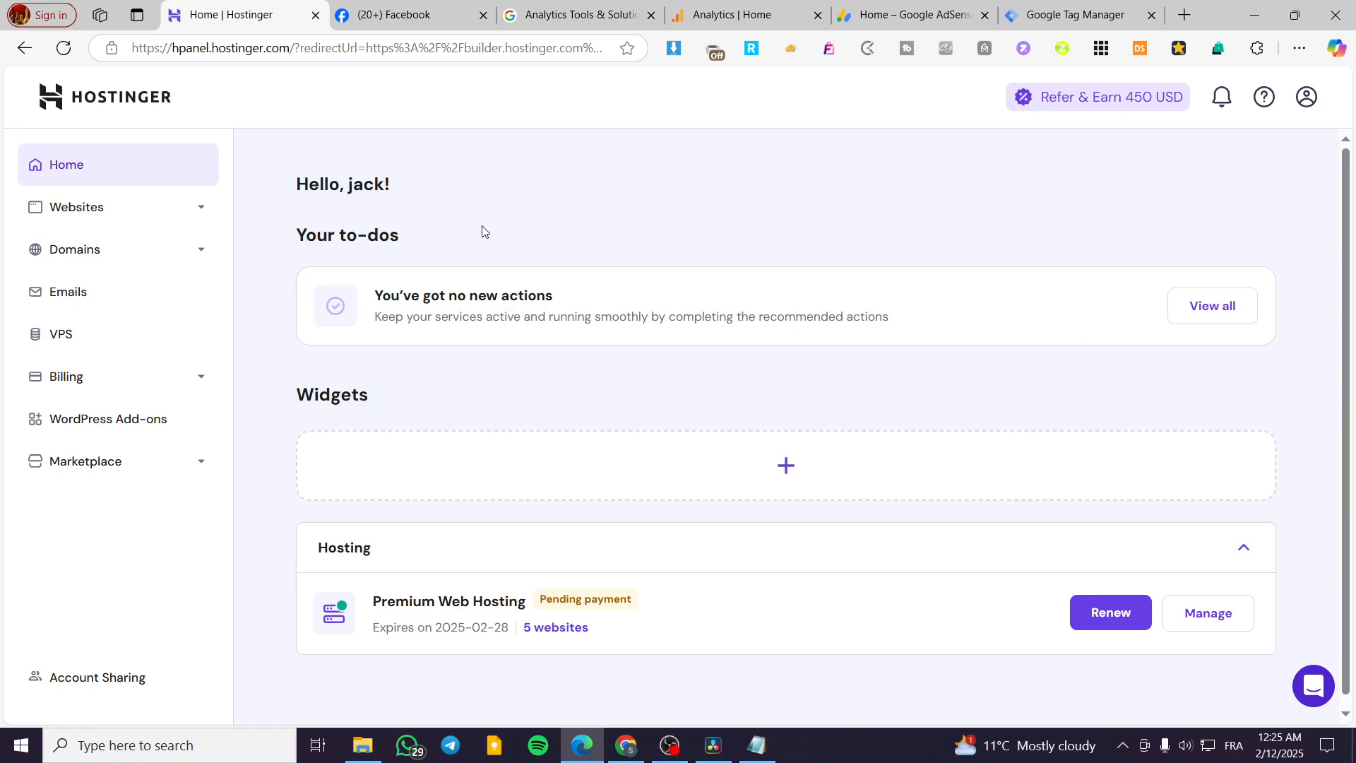
{"action": "mouse_move", "coordinate": [319, 273]}
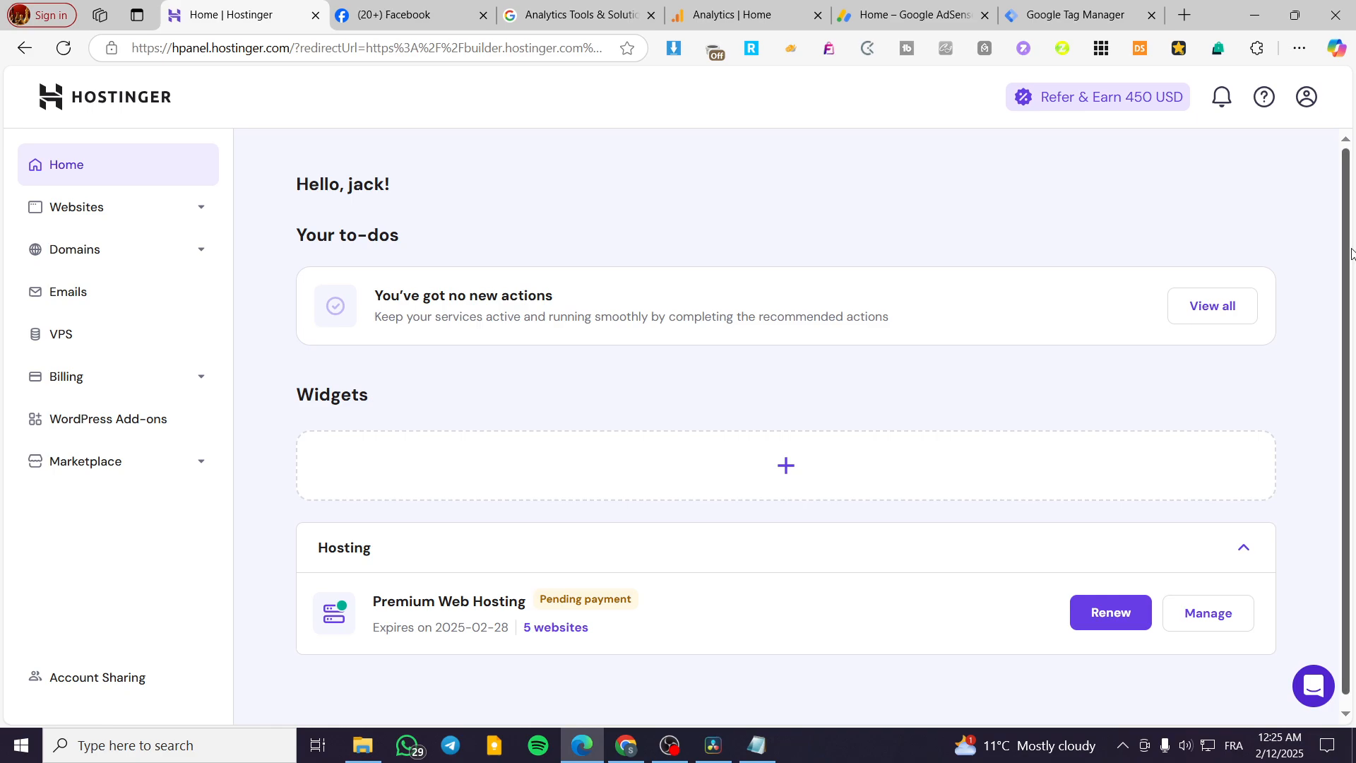
{"action": "mouse_move", "coordinate": [293, 231]}
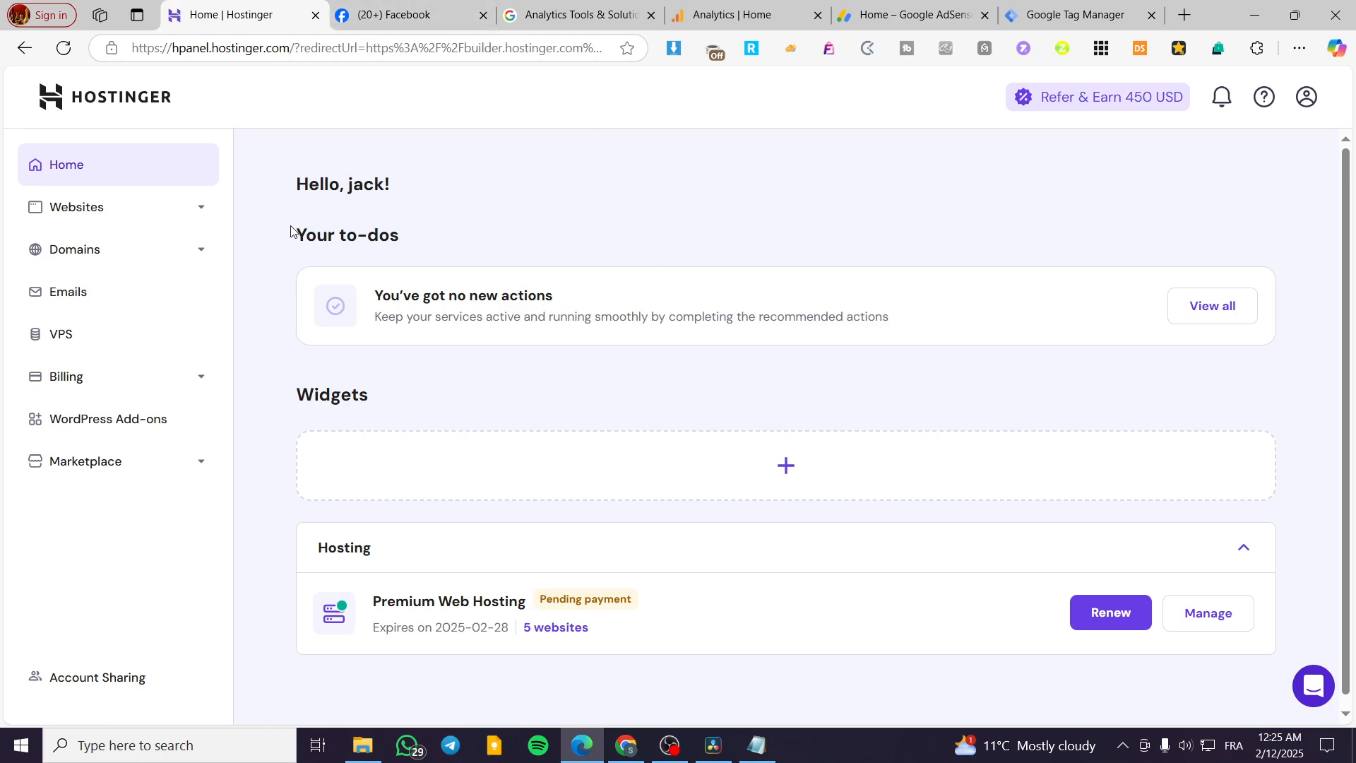
{"action": "mouse_move", "coordinate": [515, 99]}
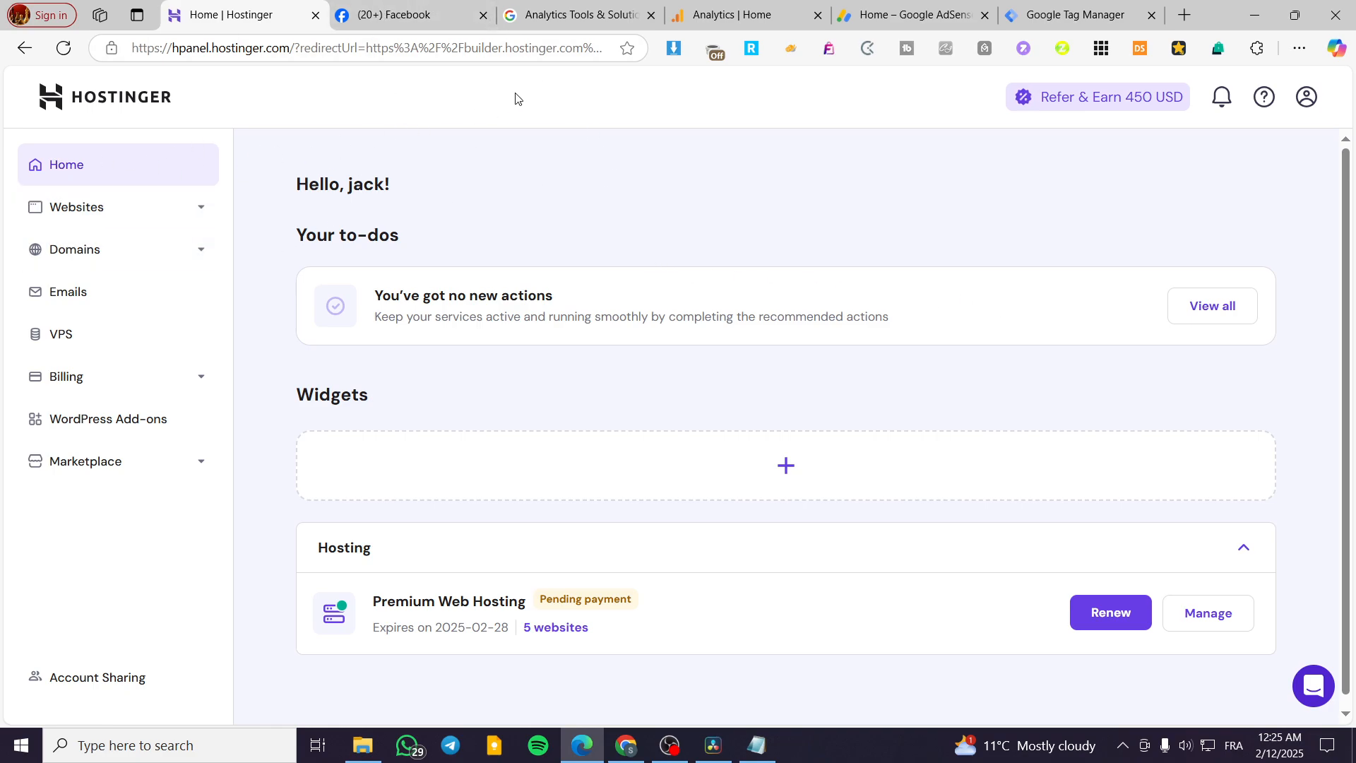
{"action": "mouse_move", "coordinate": [950, 161]}
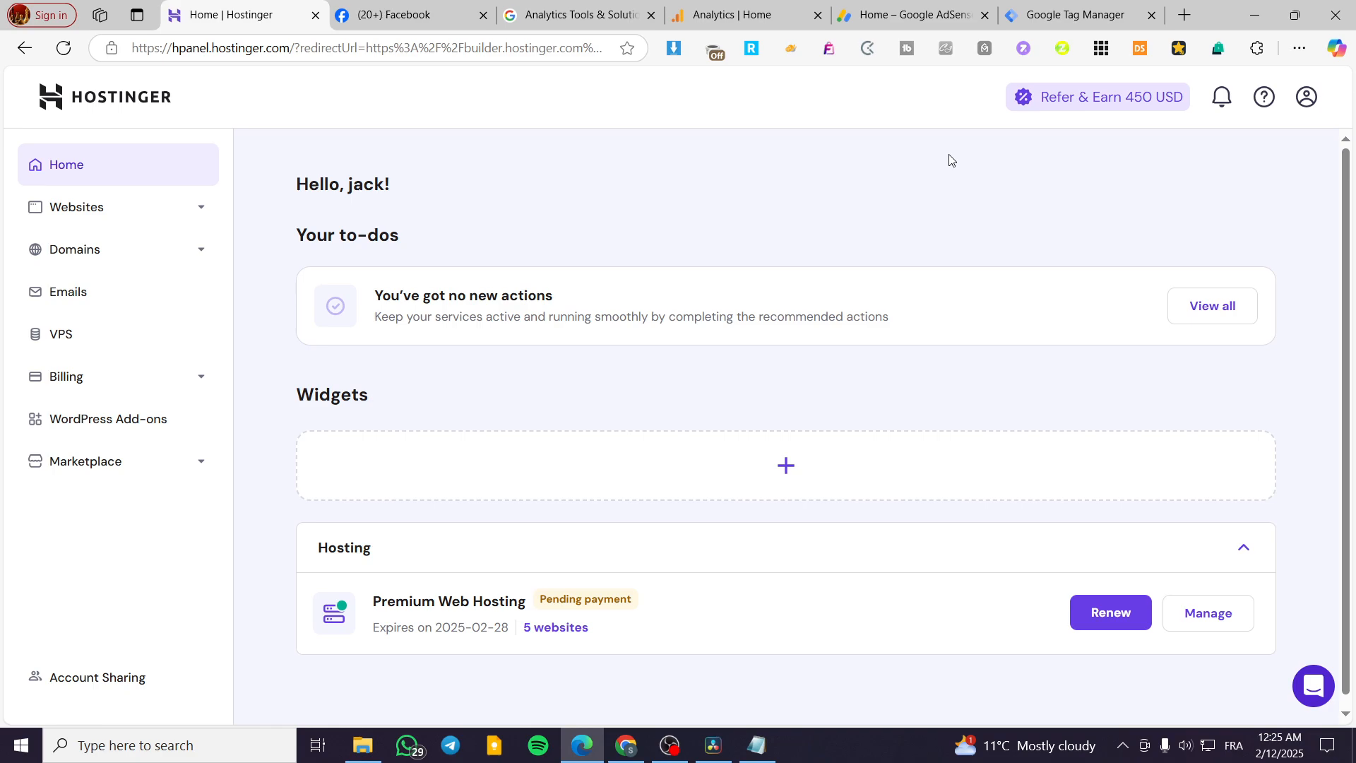
{"action": "mouse_move", "coordinate": [425, 205]}
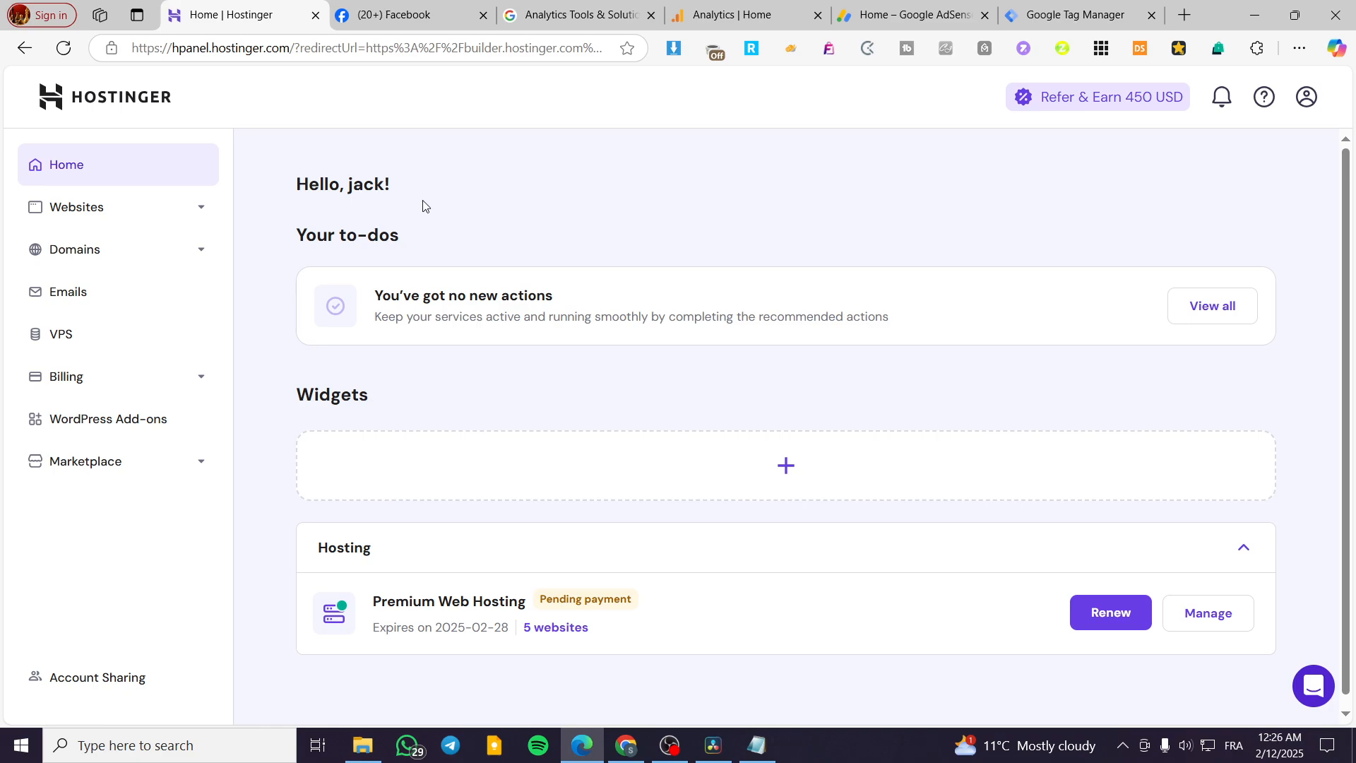
{"action": "mouse_move", "coordinate": [568, 186]}
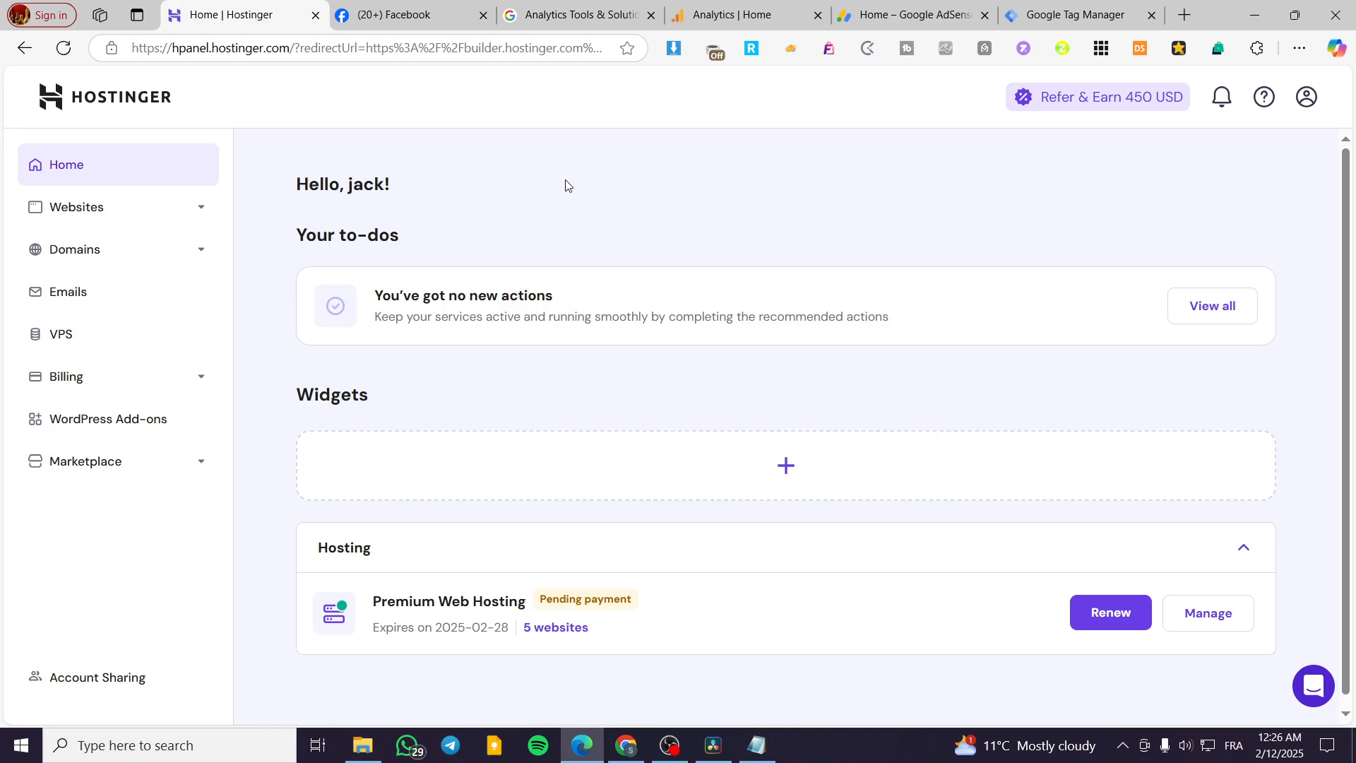
{"action": "mouse_move", "coordinate": [315, 339]}
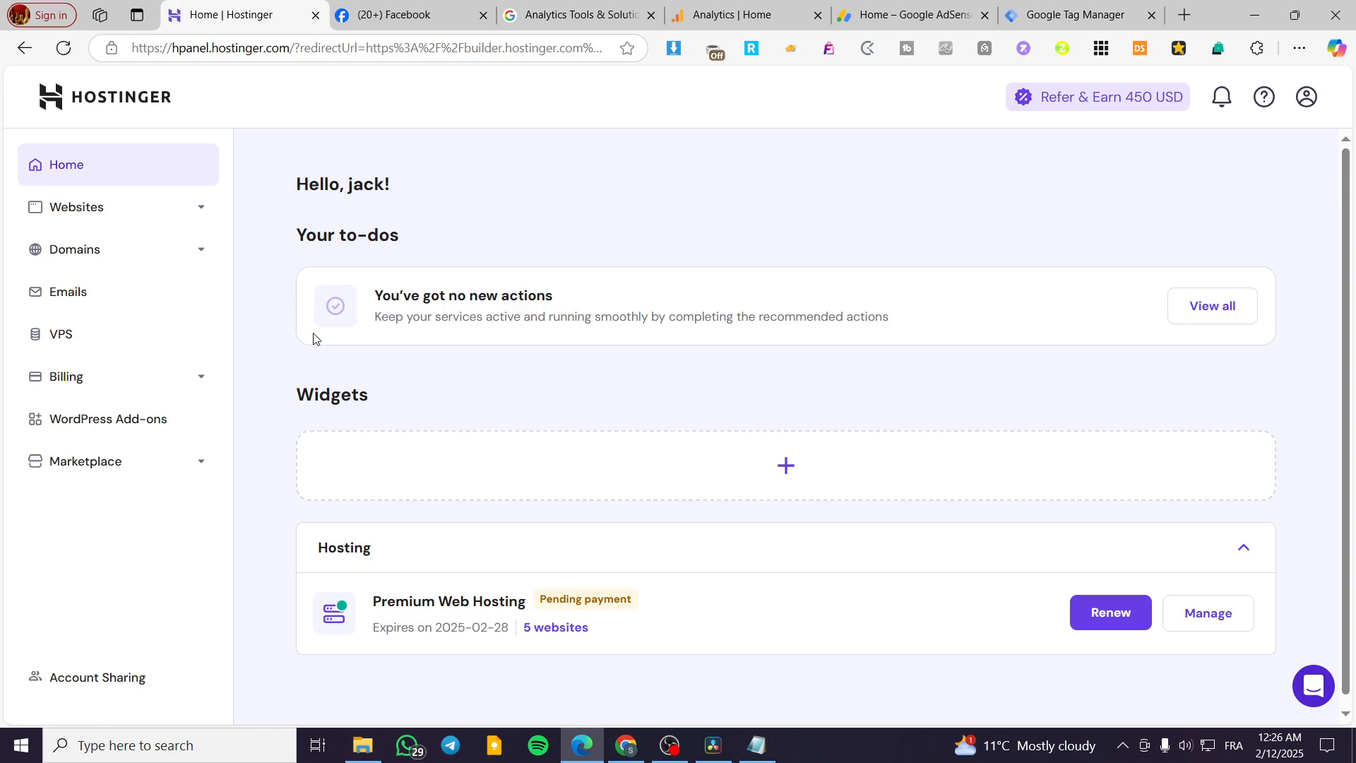
{"action": "mouse_move", "coordinate": [873, 180]}
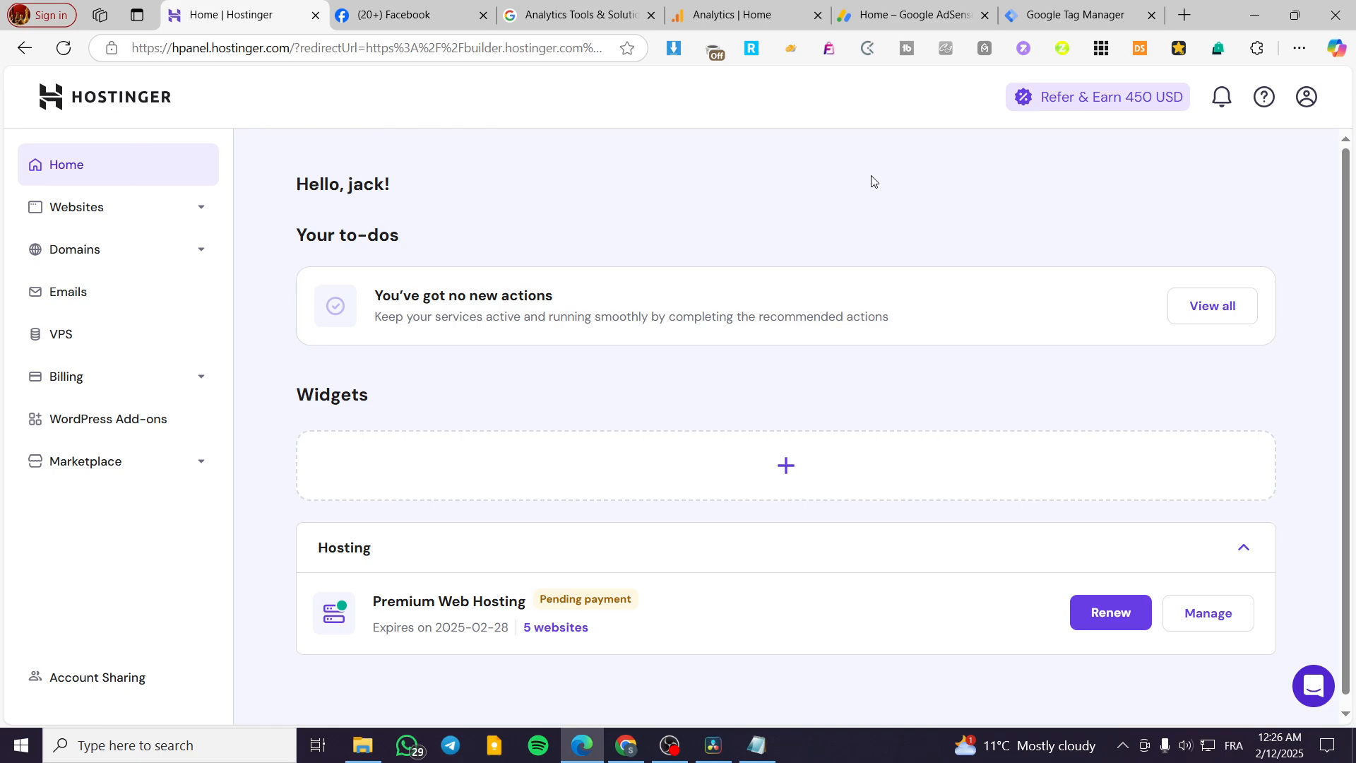
{"action": "mouse_move", "coordinate": [230, 366]}
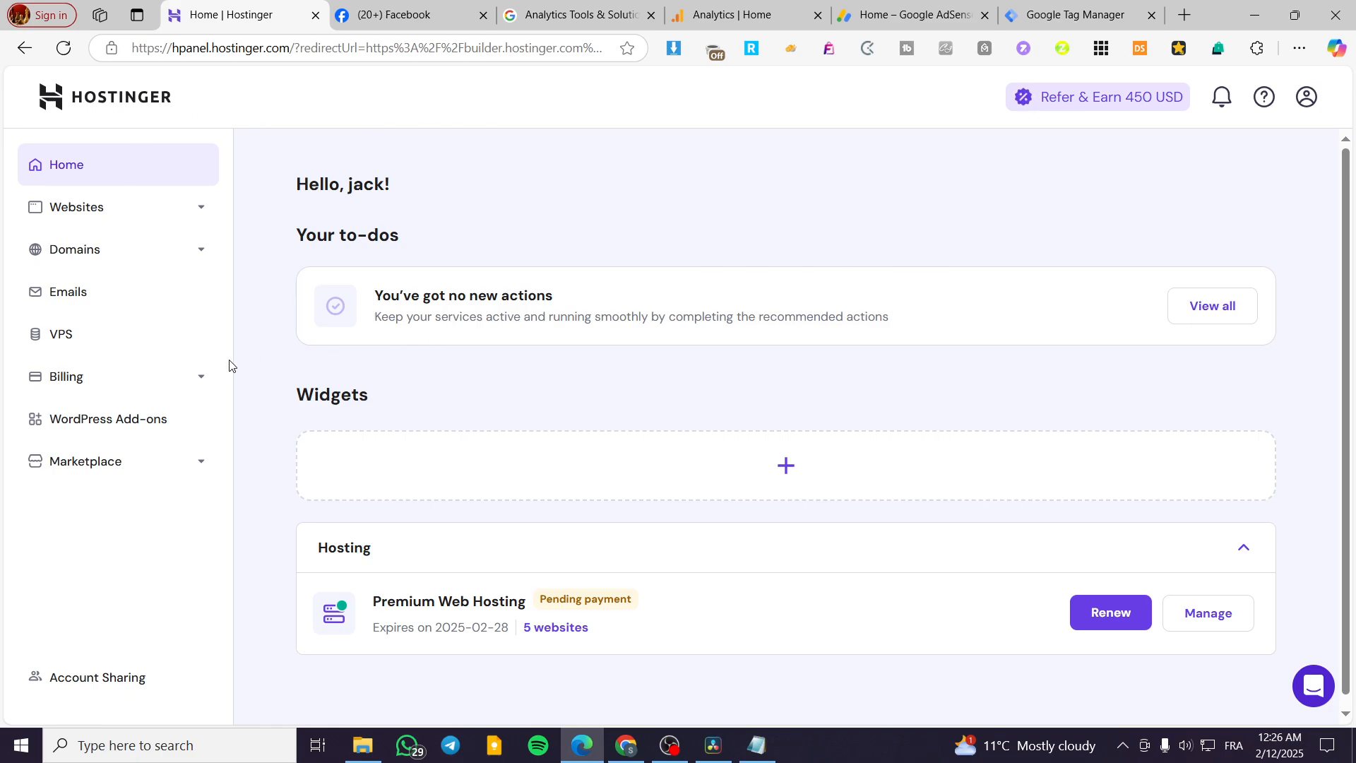
{"action": "mouse_move", "coordinate": [289, 303]}
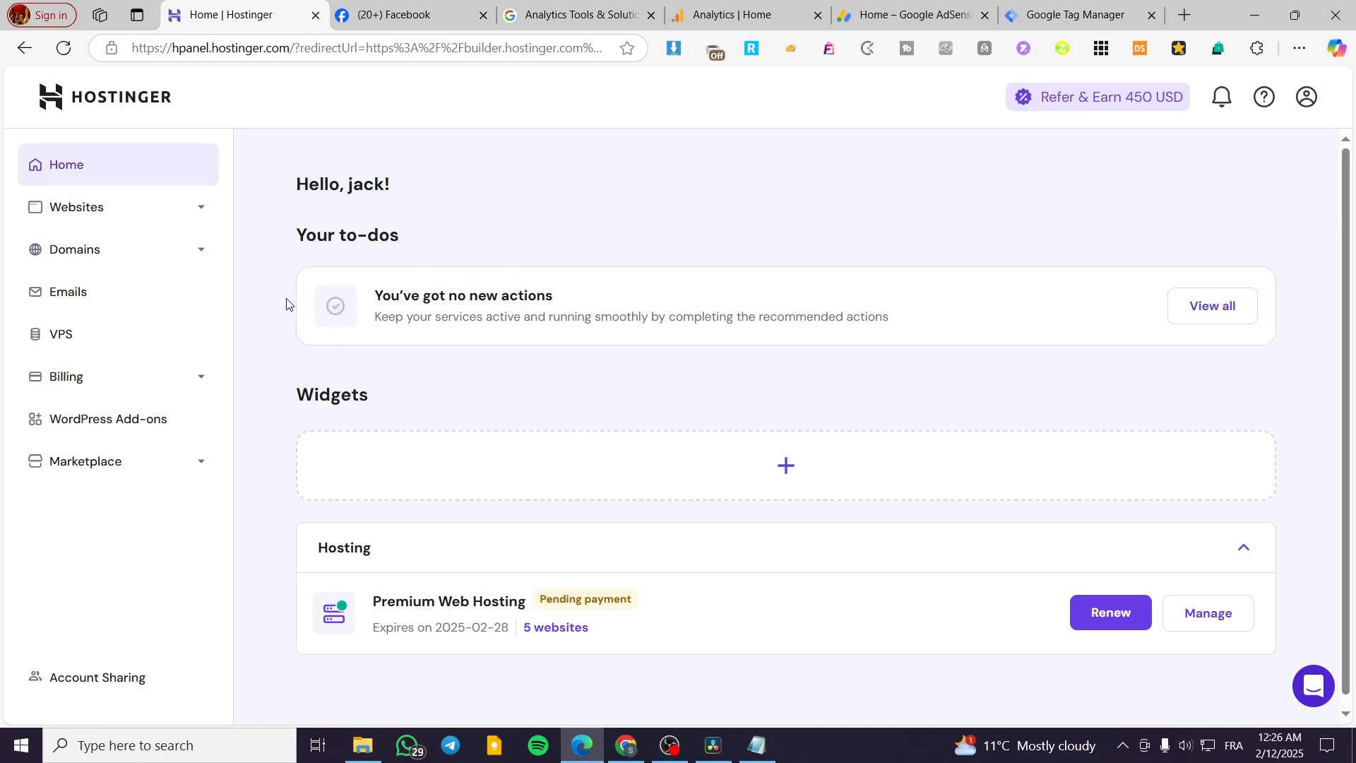
Open the jacksclothing.xyz site from the hPanel websites list for editing.
{"action": "left_click", "coordinate": [77, 207]}
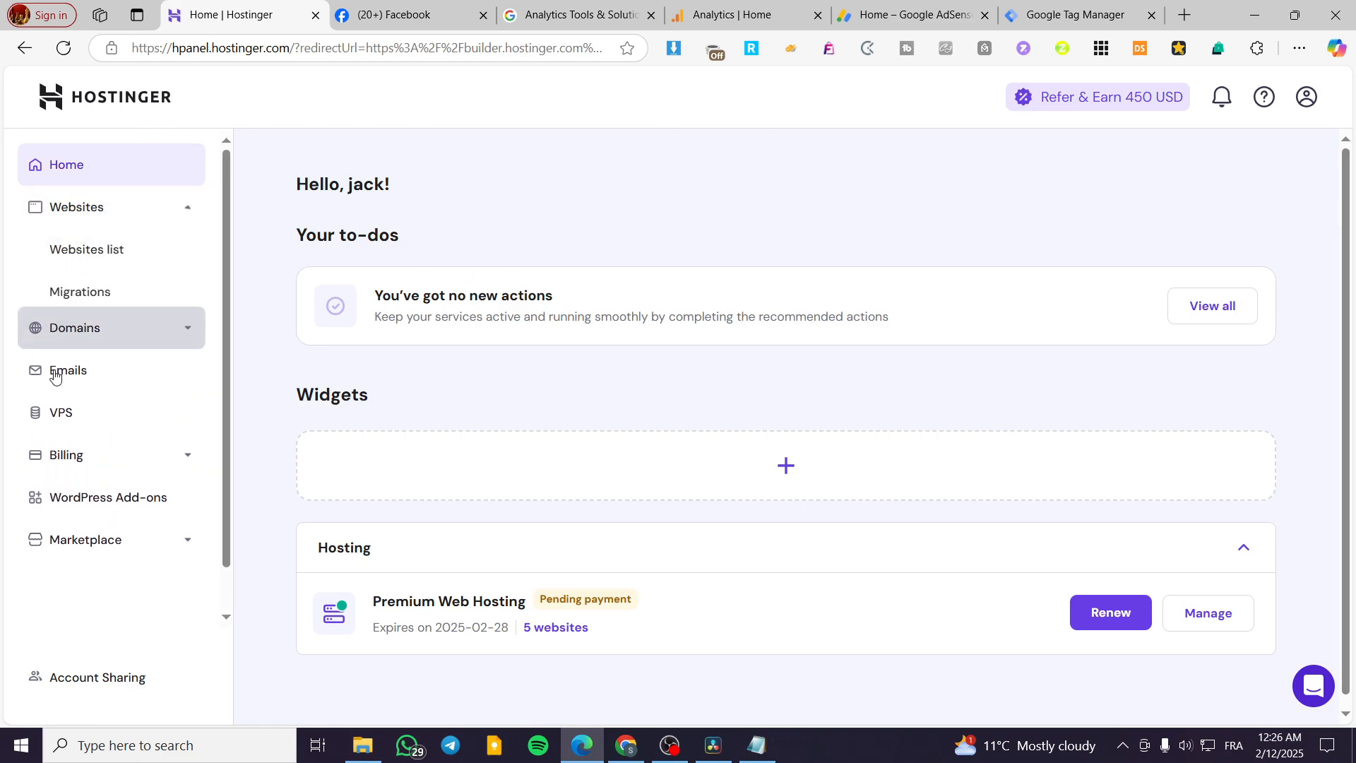
{"action": "left_click", "coordinate": [85, 250]}
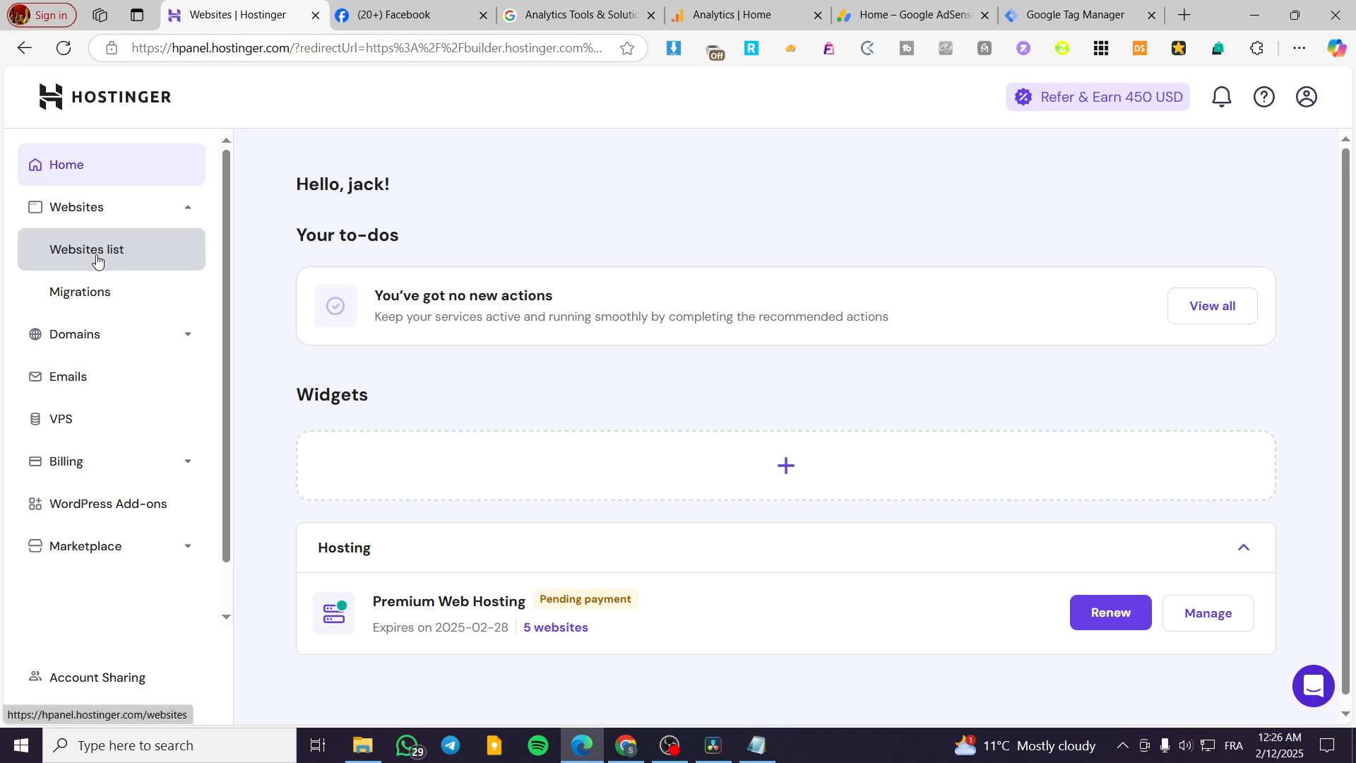
{"action": "left_click", "coordinate": [86, 250]}
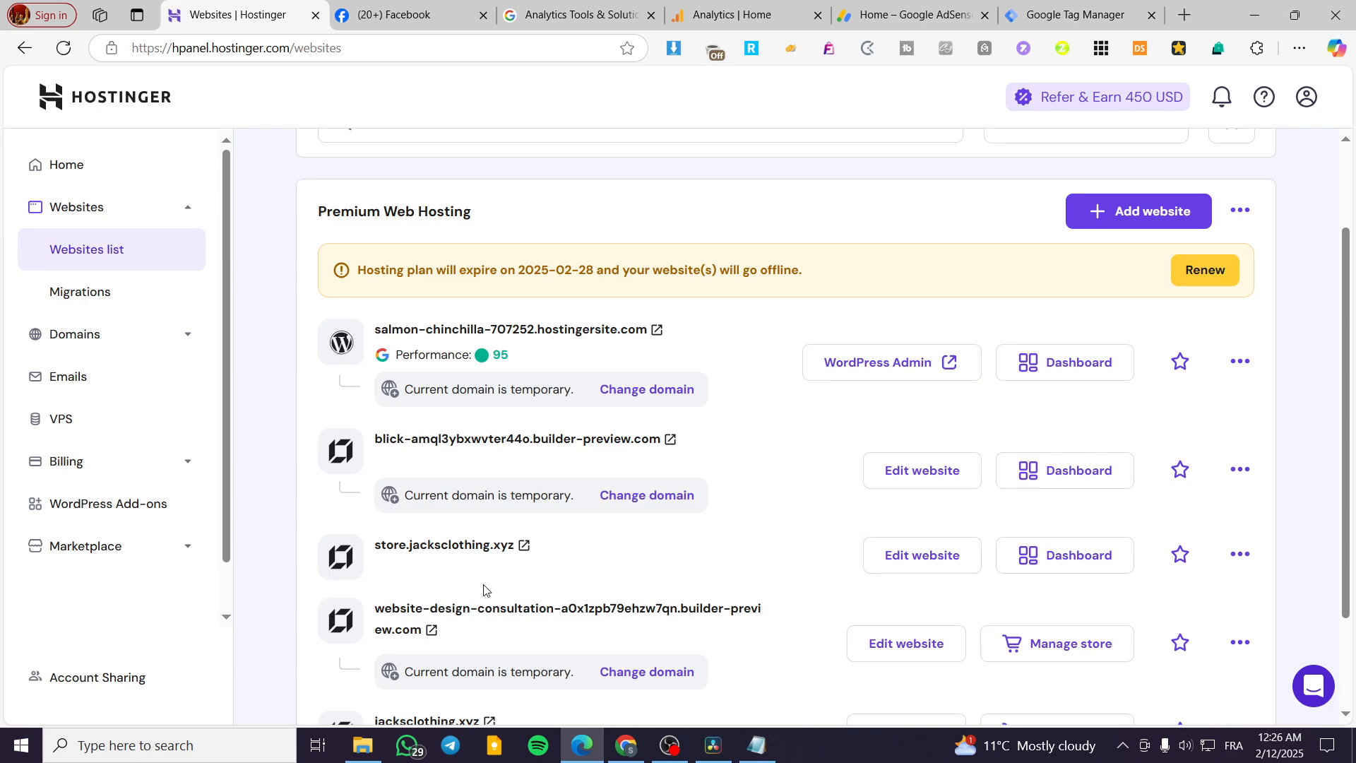
{"action": "scroll", "scroll_direction": "down", "scroll_amount": 3}
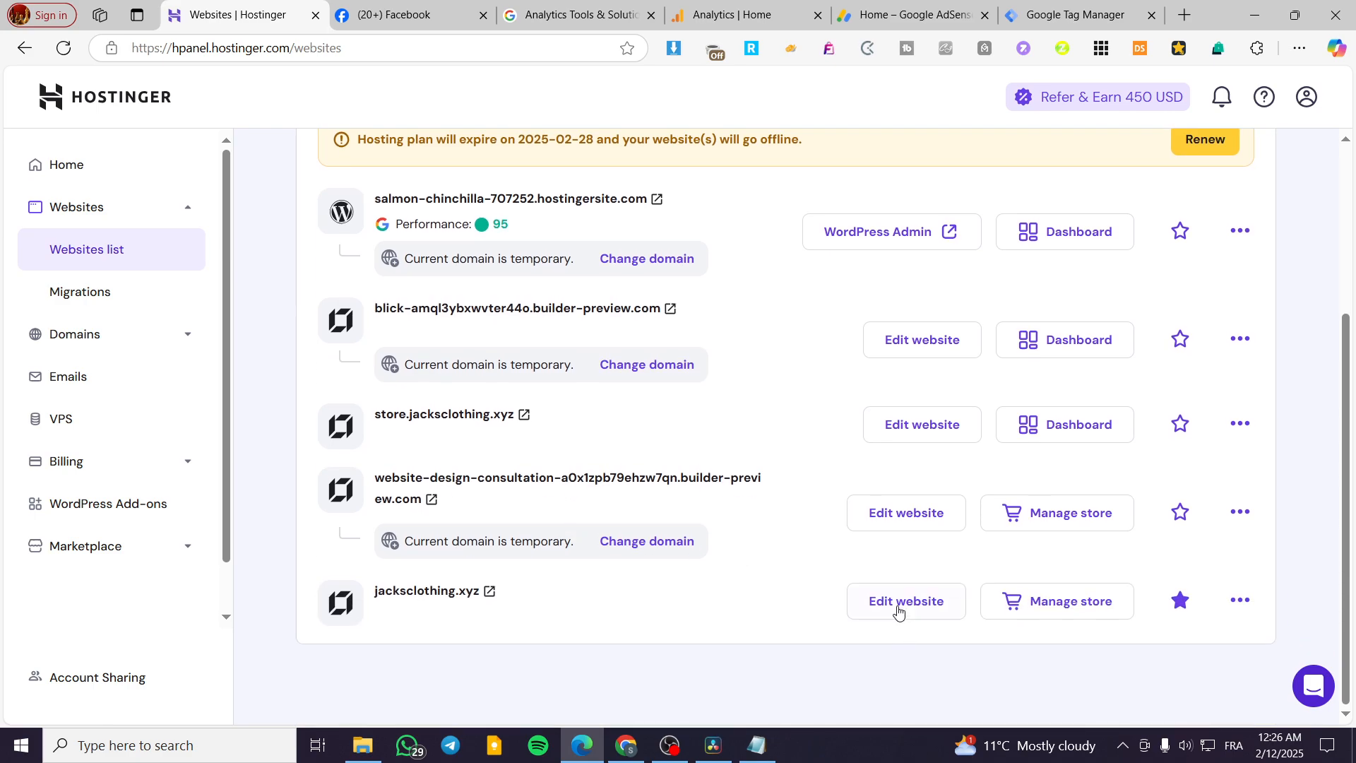
{"action": "left_click", "coordinate": [905, 601]}
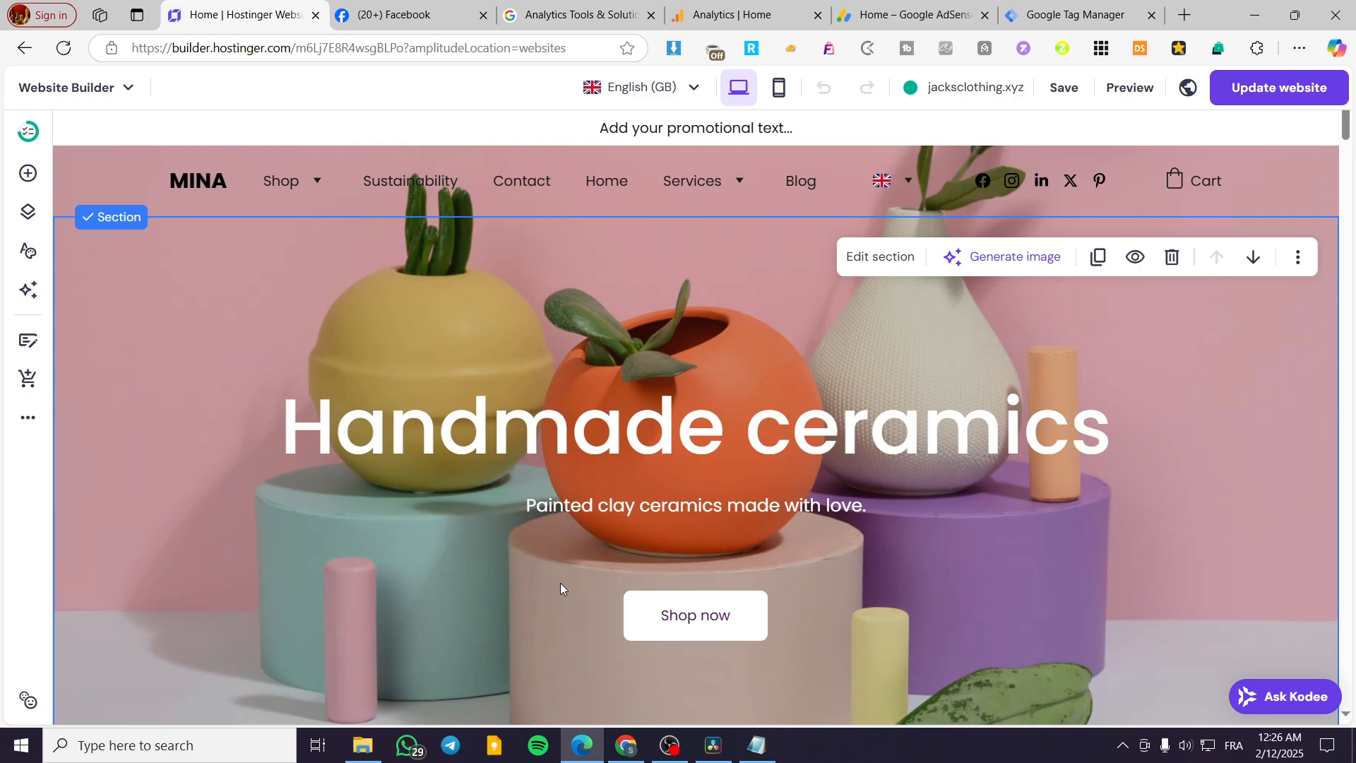
{"action": "mouse_move", "coordinate": [240, 299]}
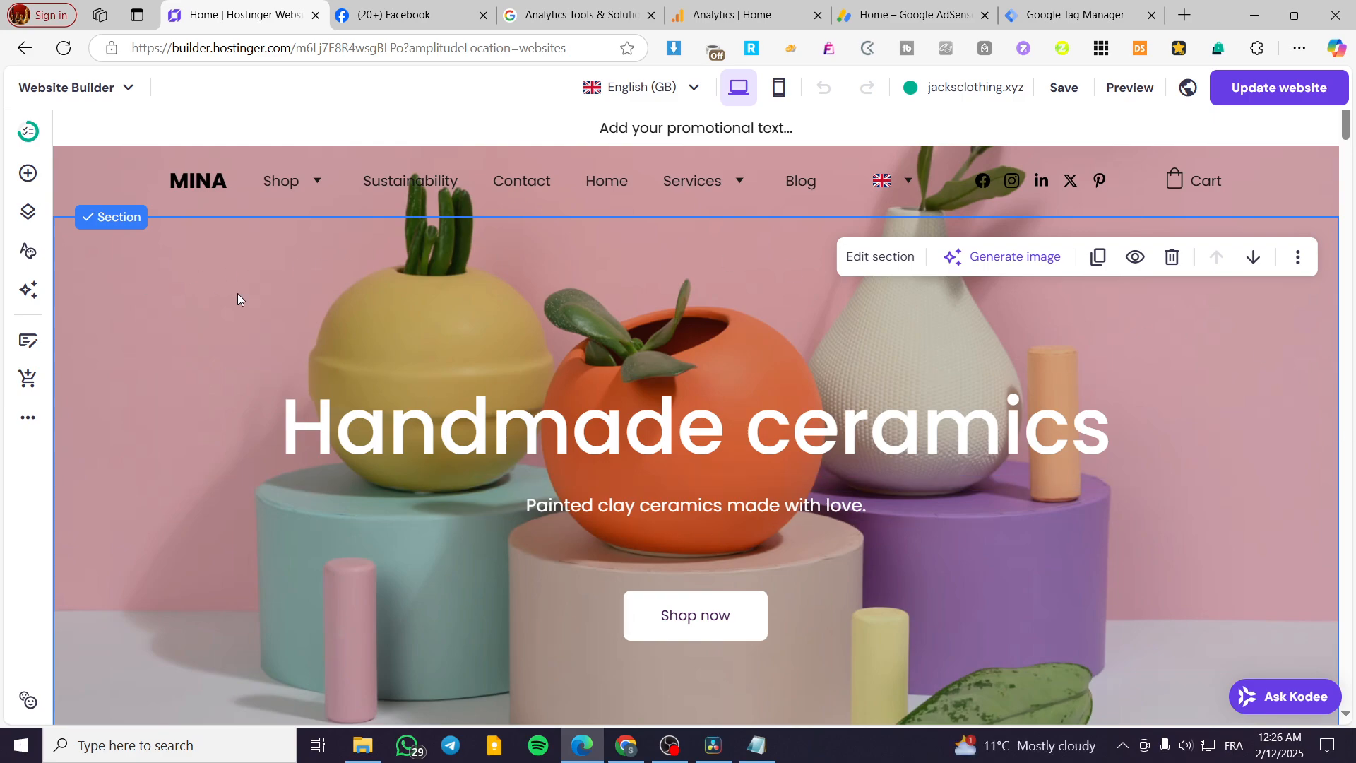
{"action": "mouse_move", "coordinate": [687, 314]}
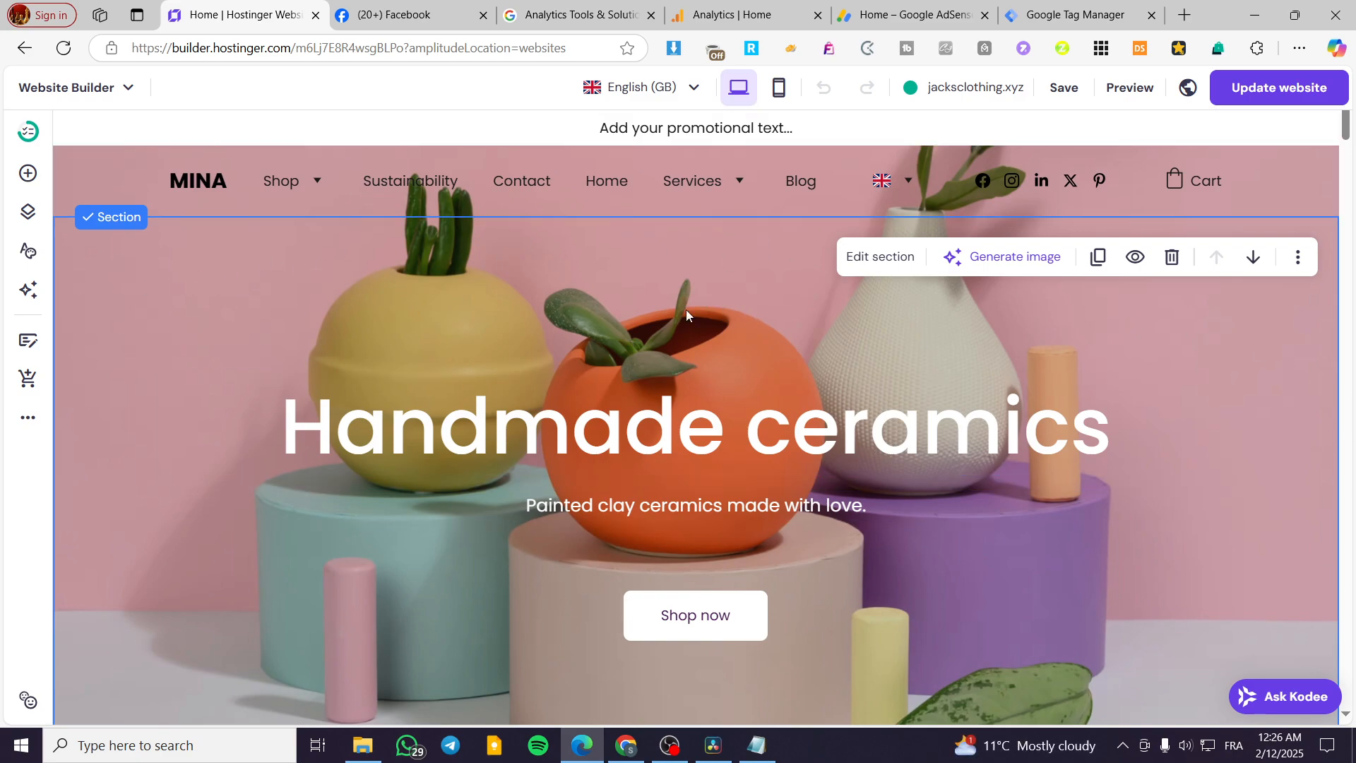
{"action": "mouse_move", "coordinate": [1204, 186]}
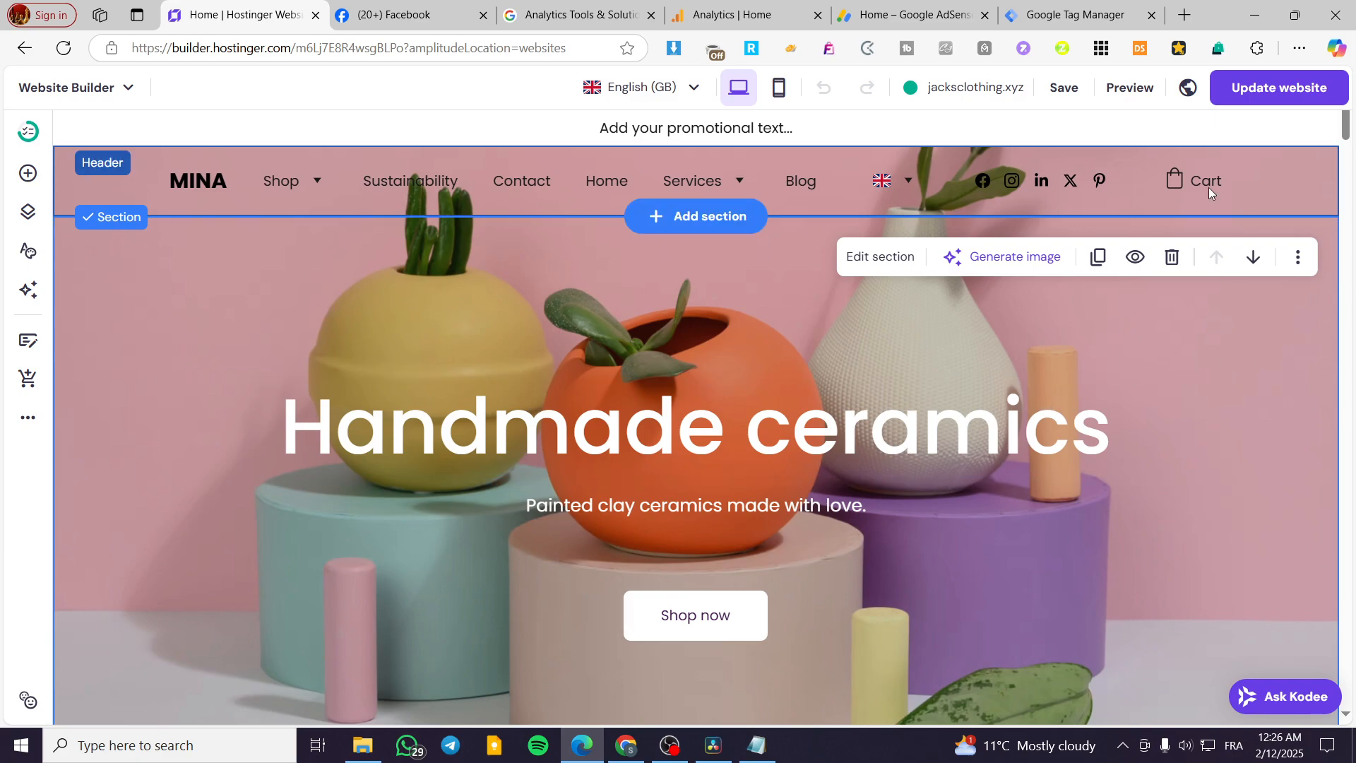
{"action": "mouse_move", "coordinate": [1337, 400]}
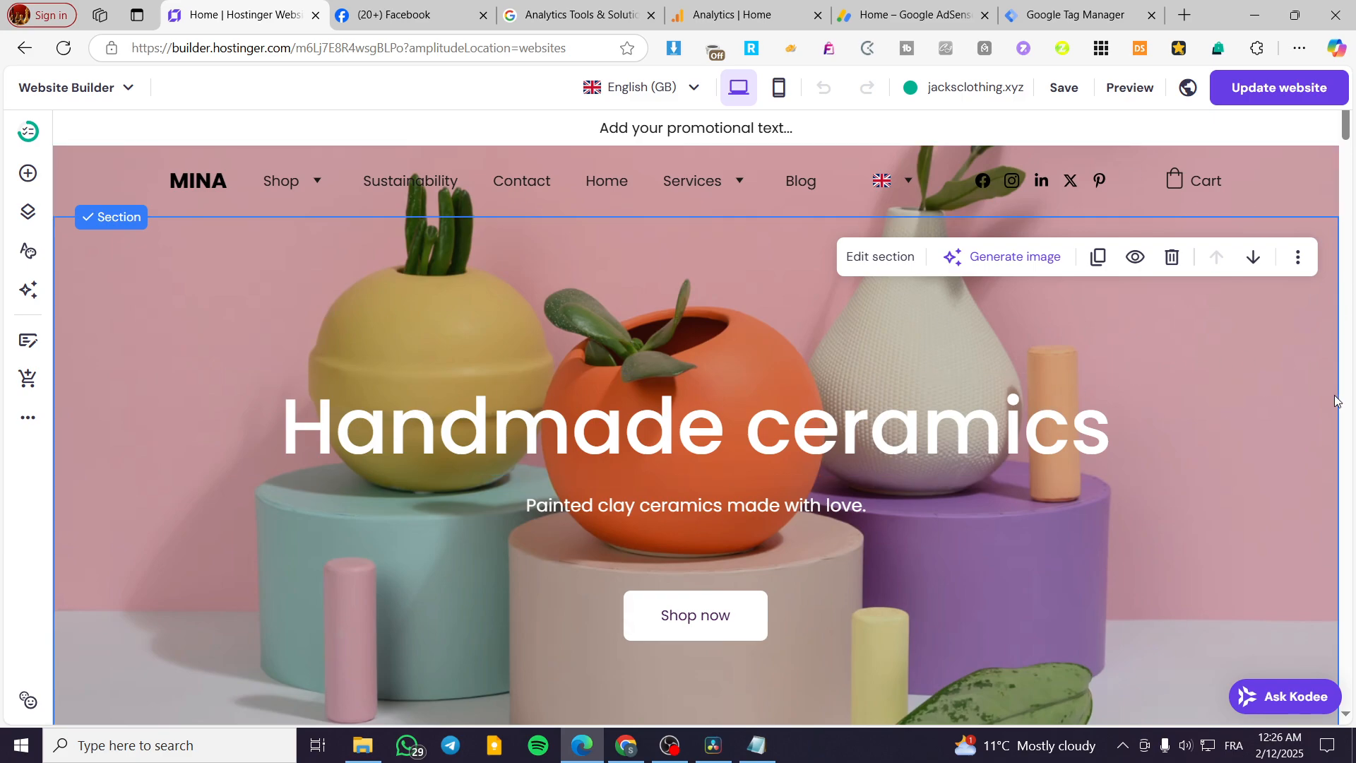
{"action": "mouse_move", "coordinate": [27, 339]}
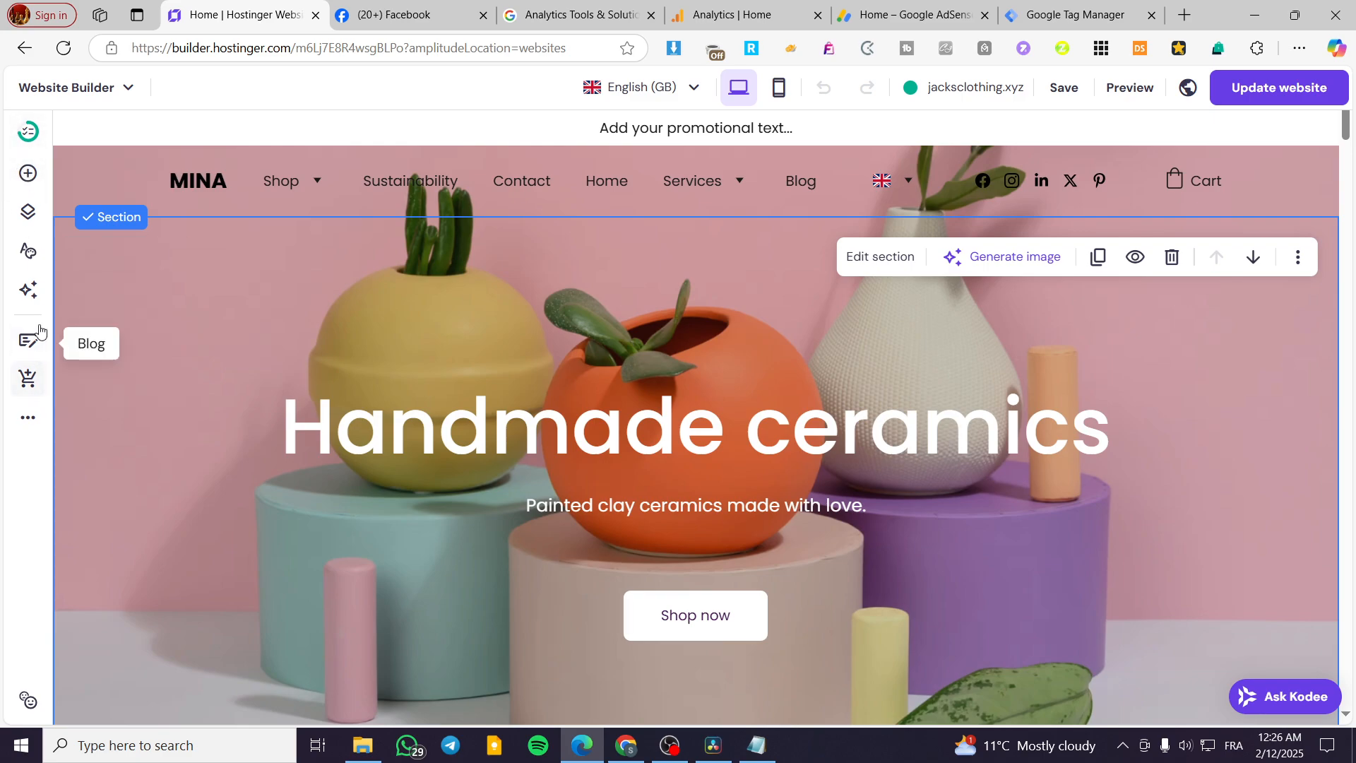
{"action": "mouse_move", "coordinate": [26, 417]}
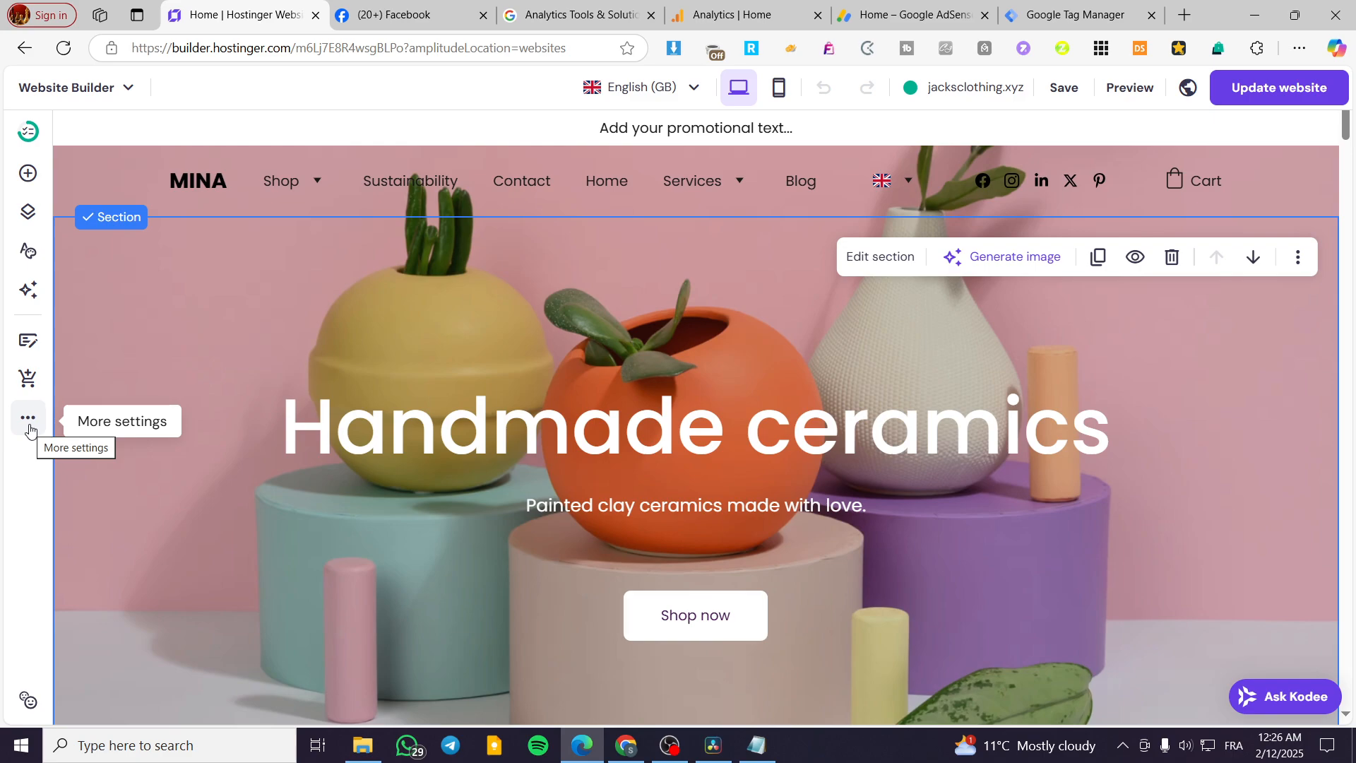
Open site Integrations and select the empty Facebook pixel ID field.
{"action": "left_click", "coordinate": [28, 417]}
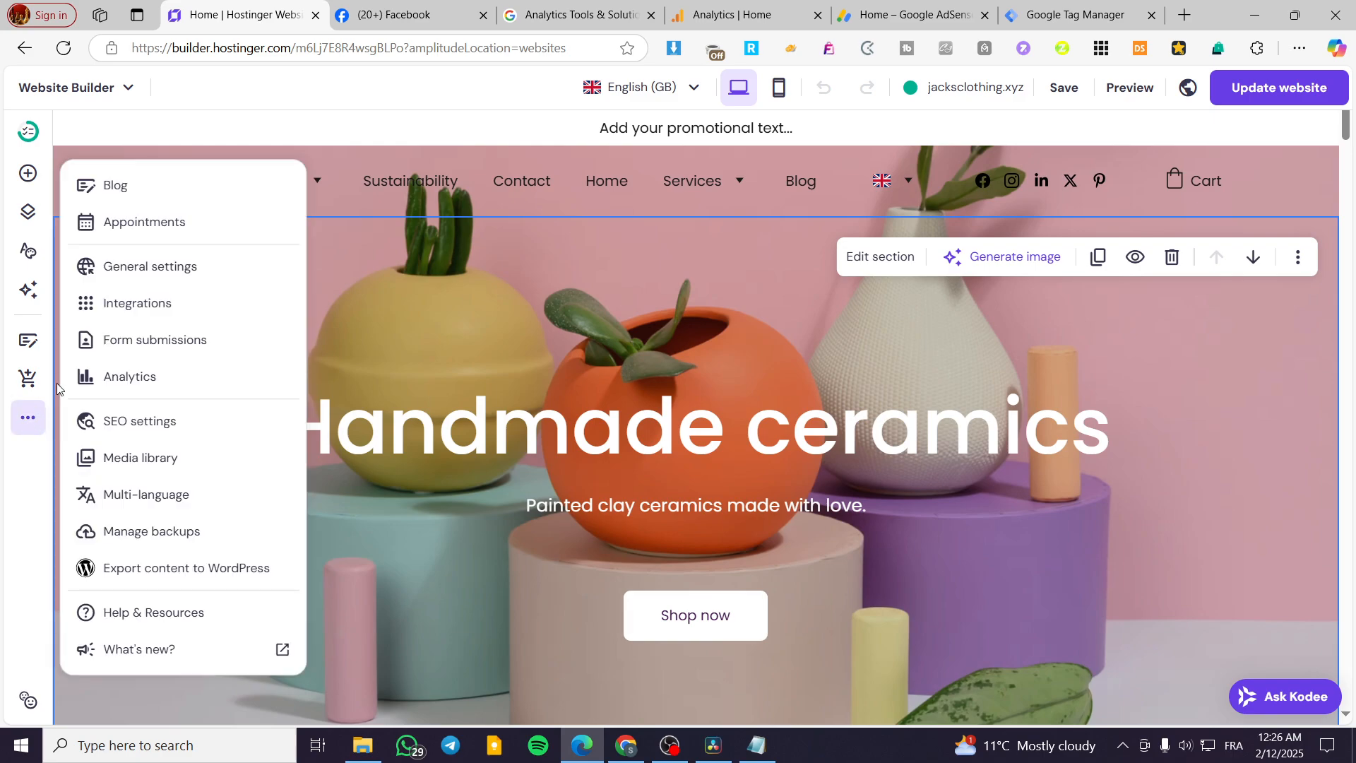
{"action": "mouse_move", "coordinate": [182, 457]}
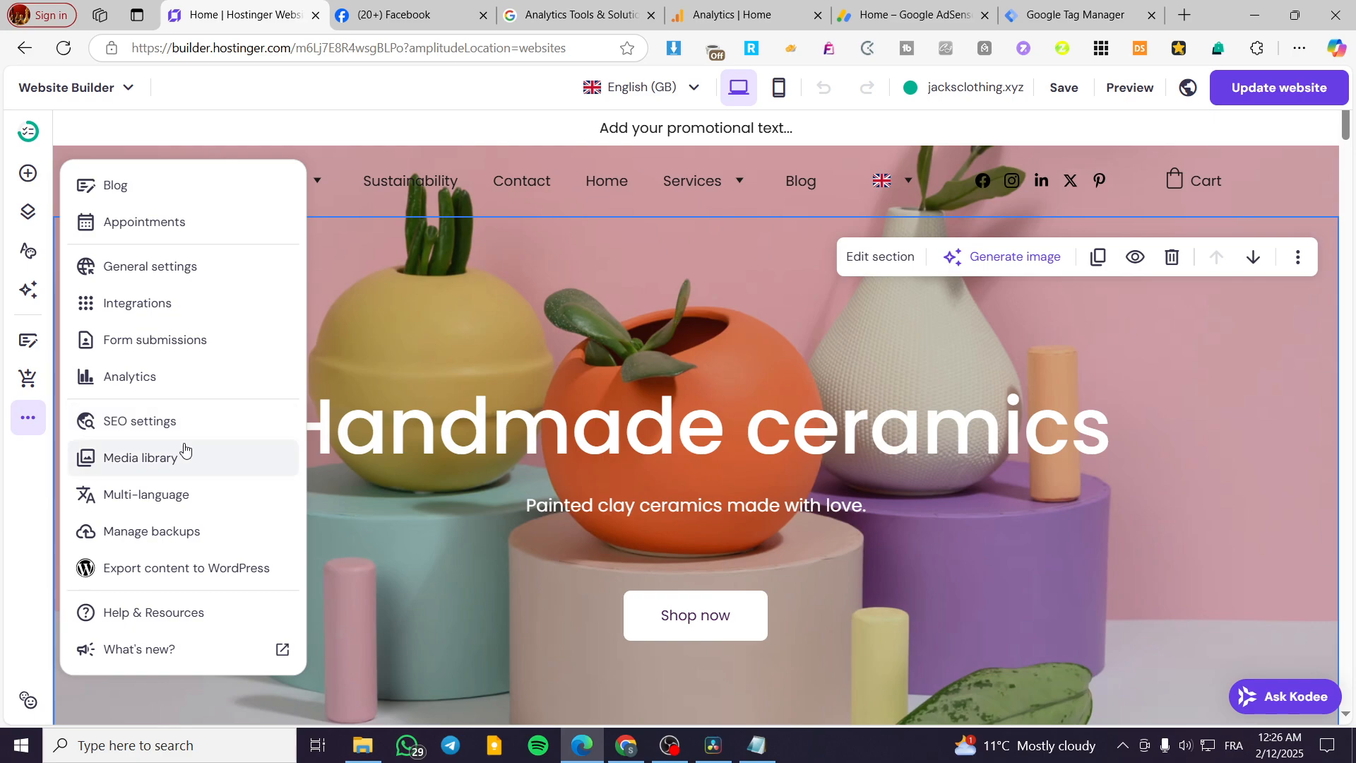
{"action": "mouse_move", "coordinate": [196, 312]}
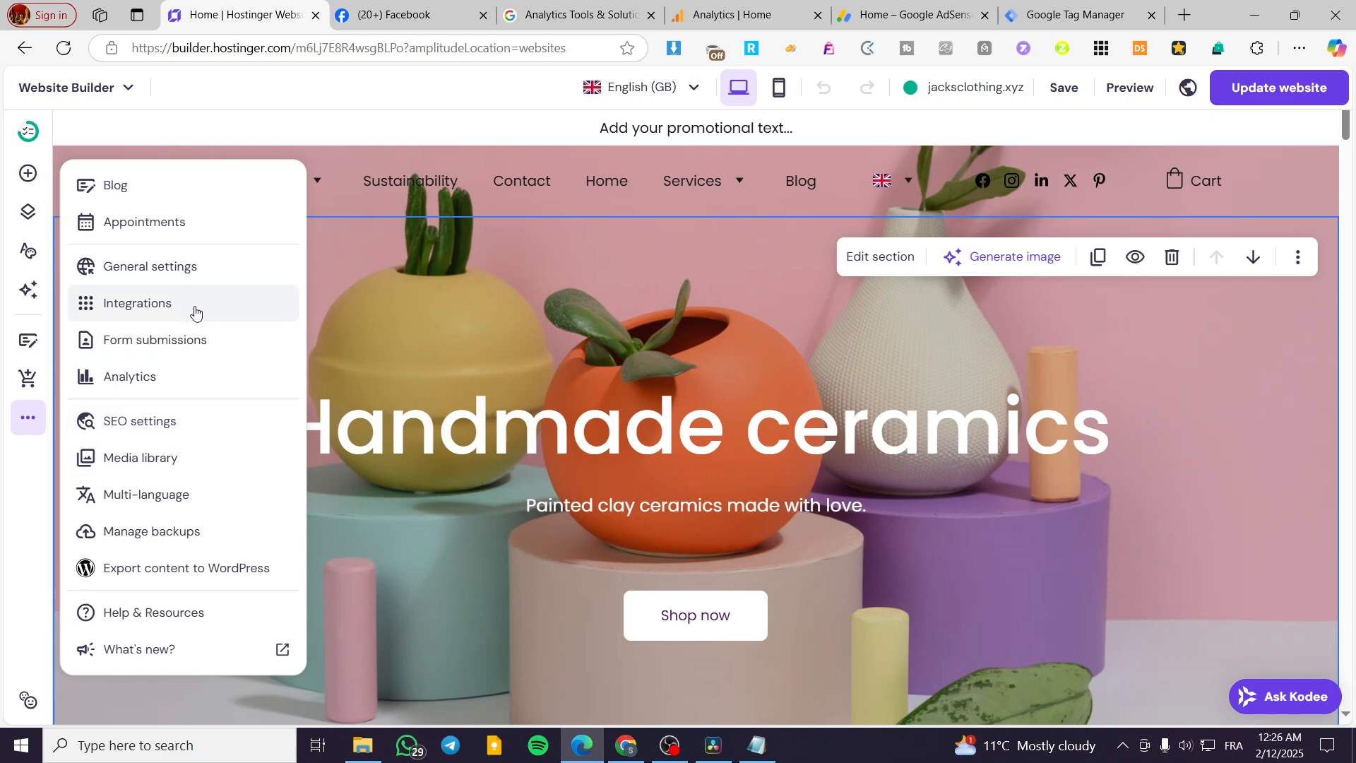
{"action": "left_click", "coordinate": [135, 304]}
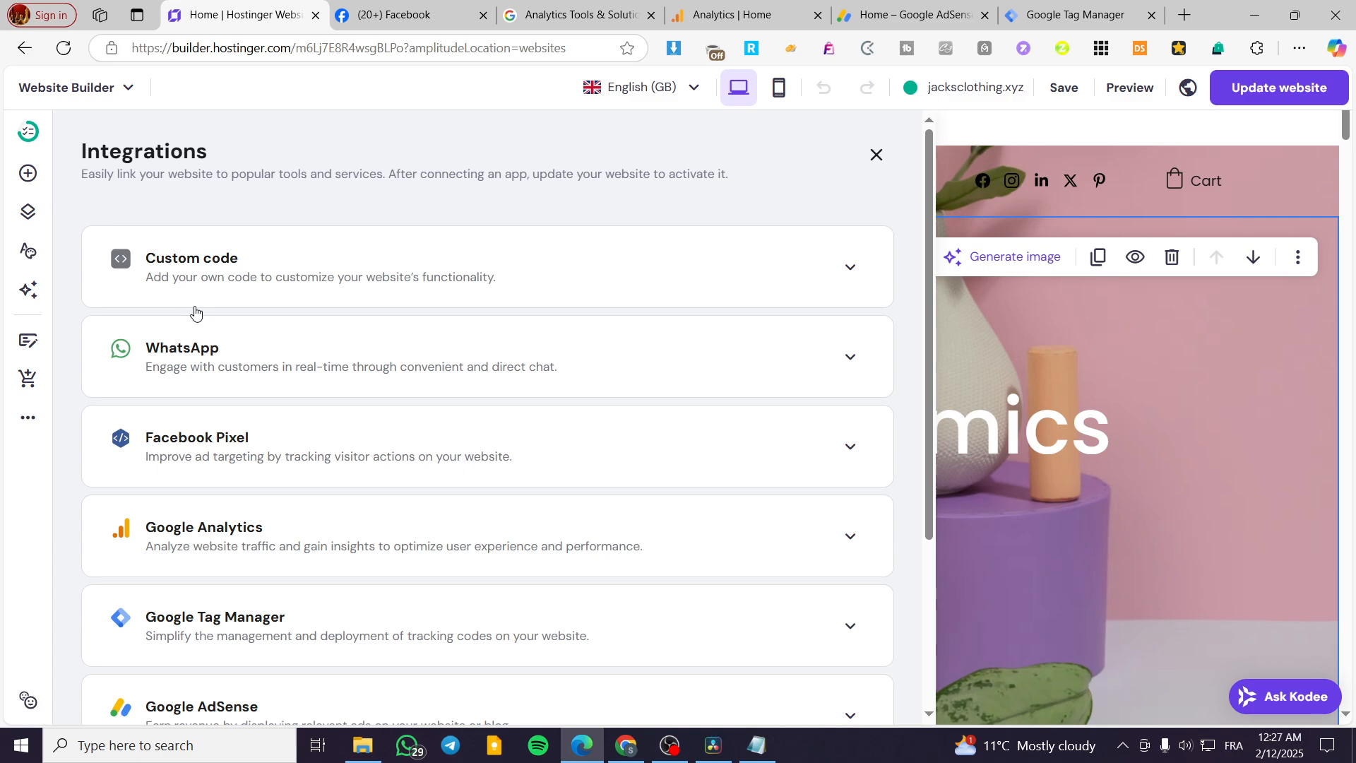
{"action": "mouse_move", "coordinate": [374, 347]}
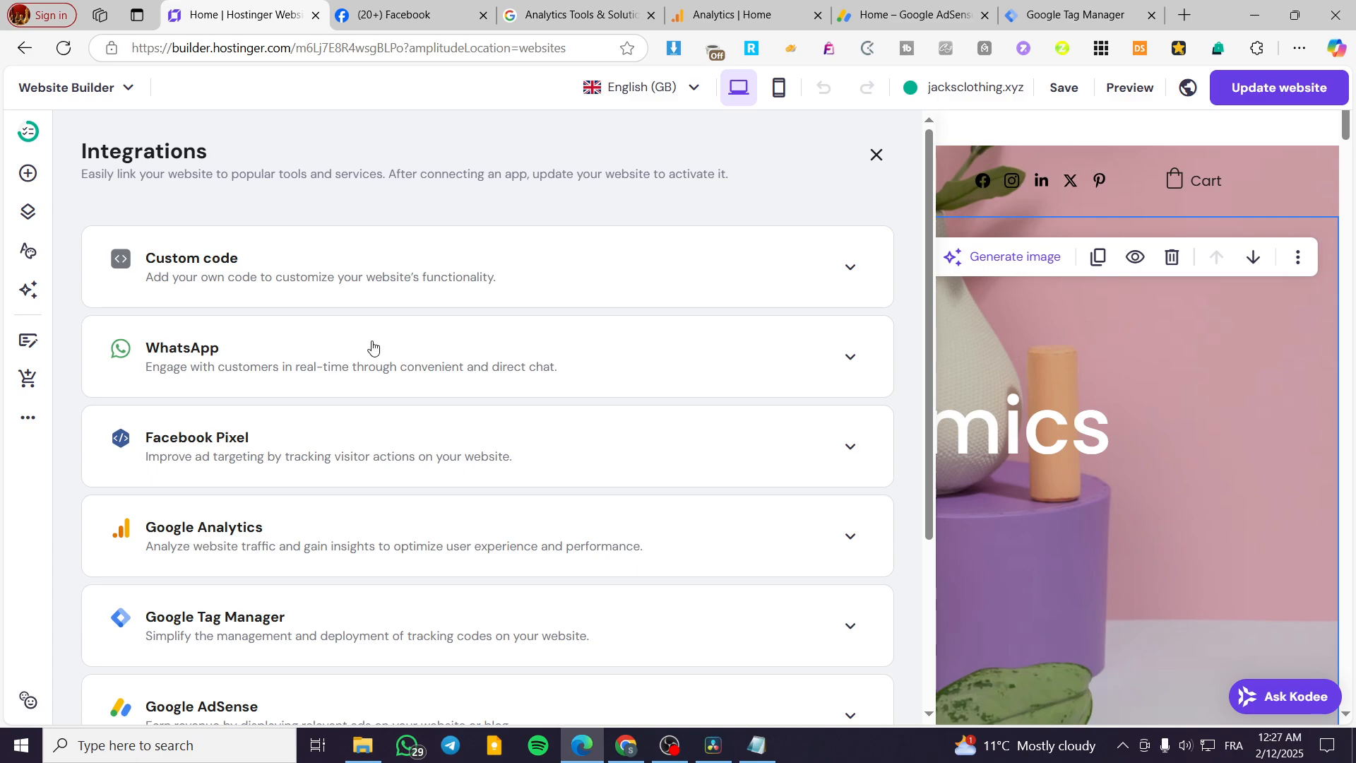
{"action": "mouse_move", "coordinate": [269, 353]}
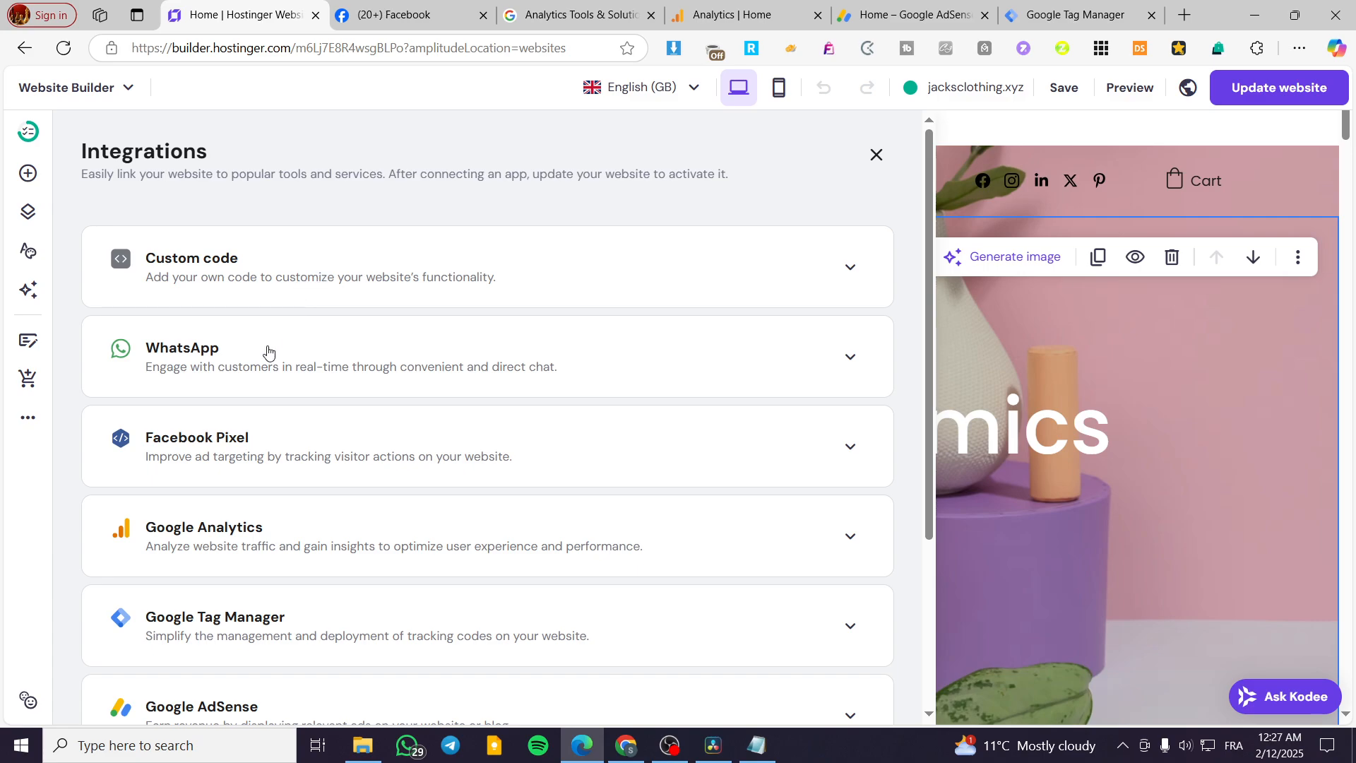
{"action": "mouse_move", "coordinate": [372, 465]}
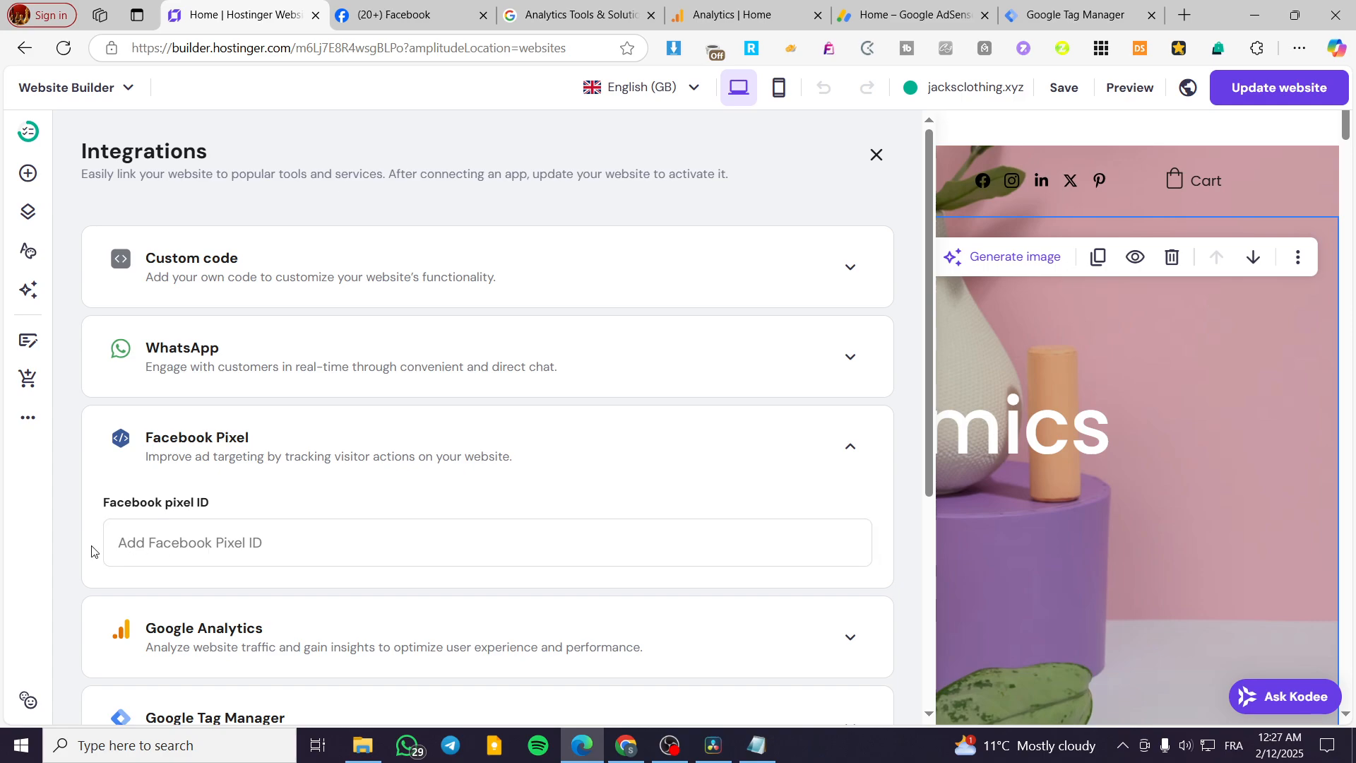
{"action": "left_click", "coordinate": [487, 543]}
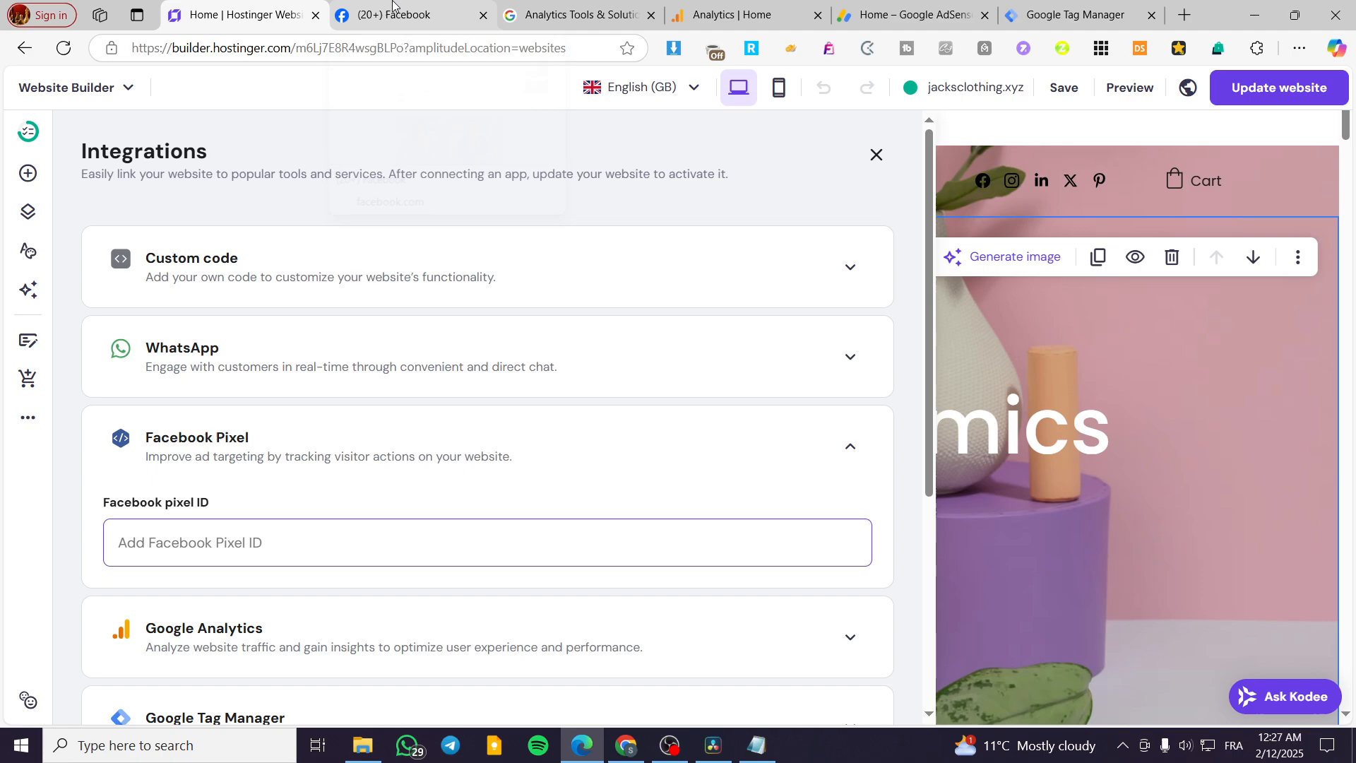
In the Meta Business Suite tab, browse All tools to find Events Manager.
{"action": "left_click", "coordinate": [406, 15]}
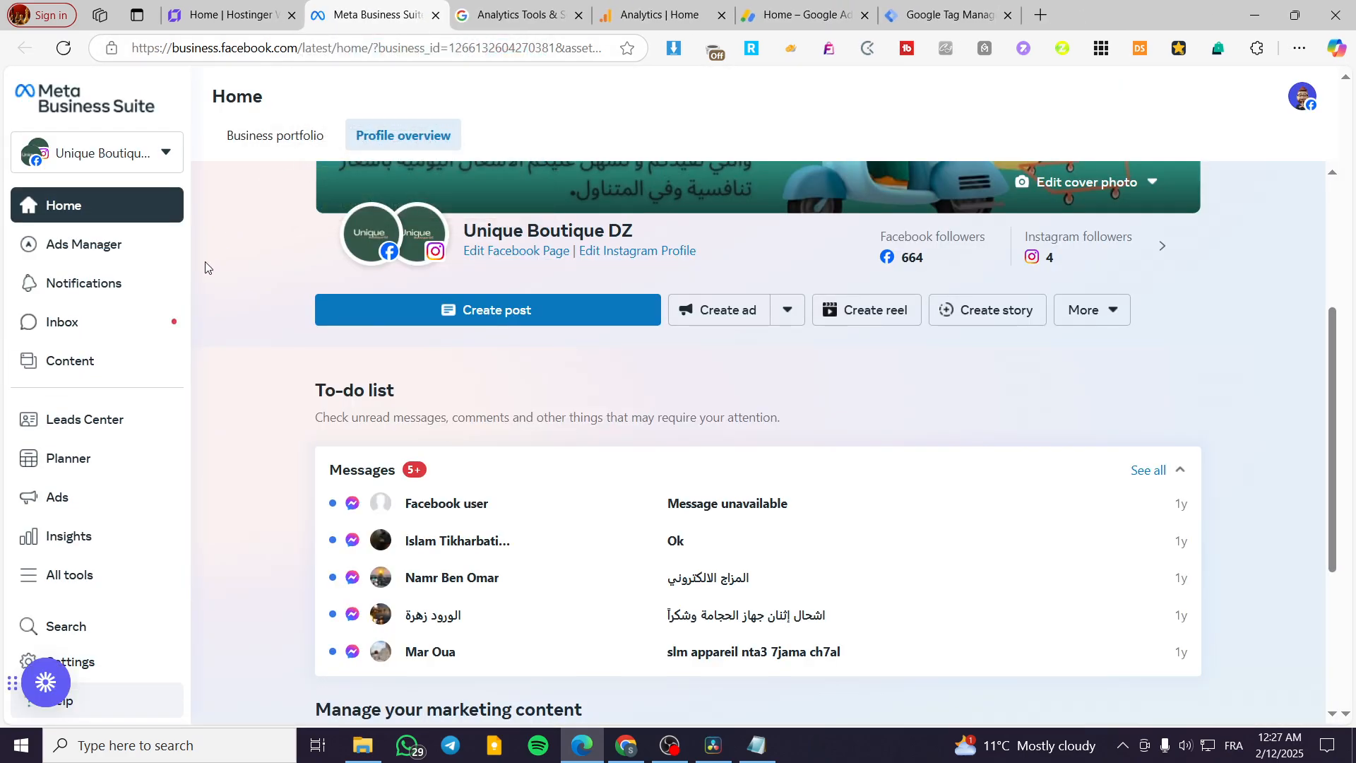
{"action": "left_click", "coordinate": [68, 575]}
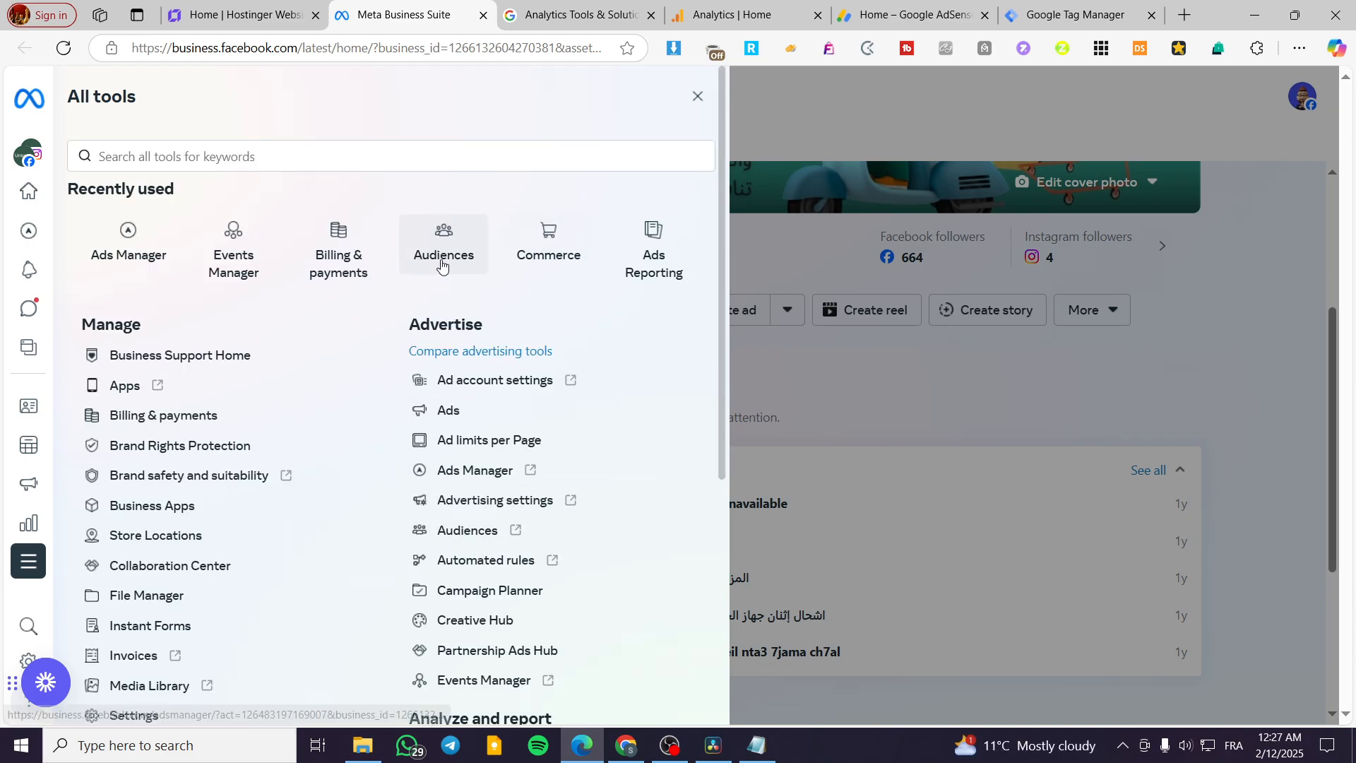
{"action": "scroll", "scroll_direction": "down", "scroll_amount": 3}
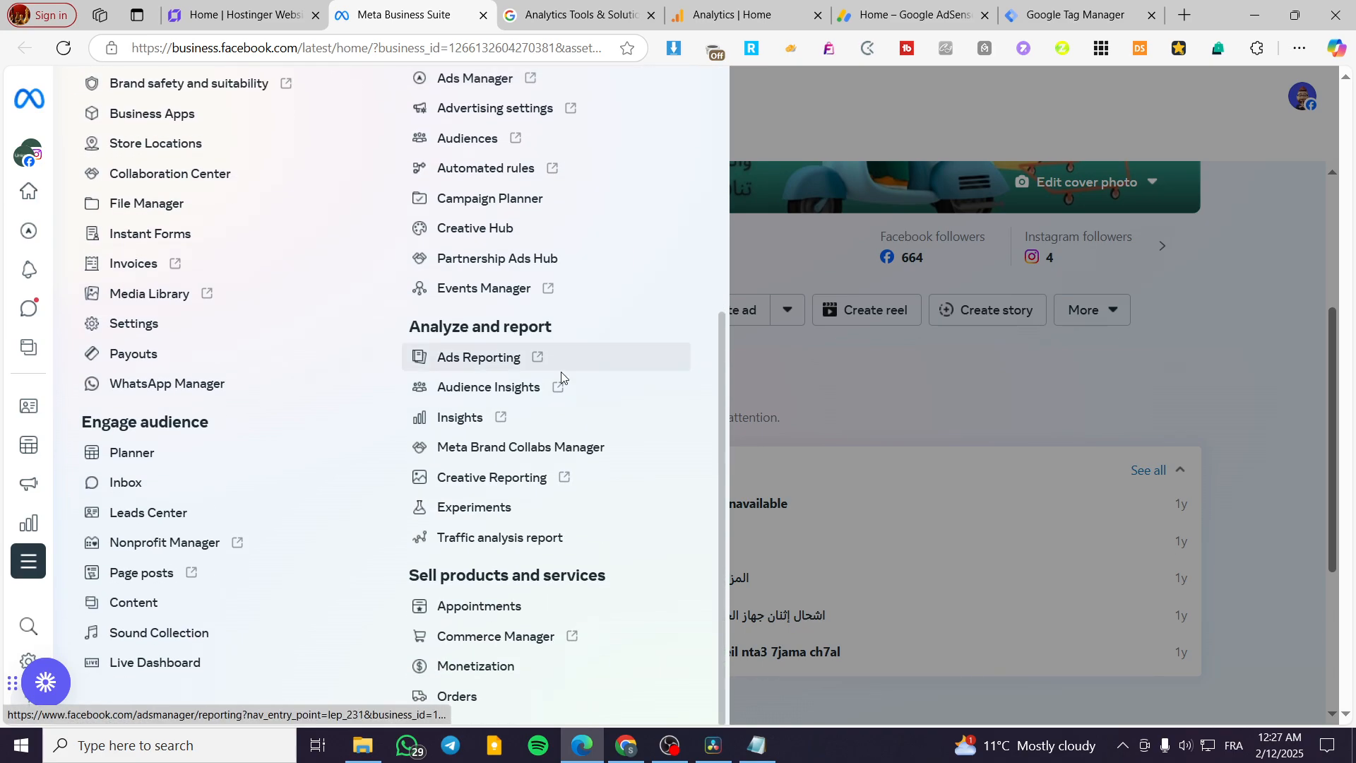
{"action": "mouse_move", "coordinate": [478, 356]}
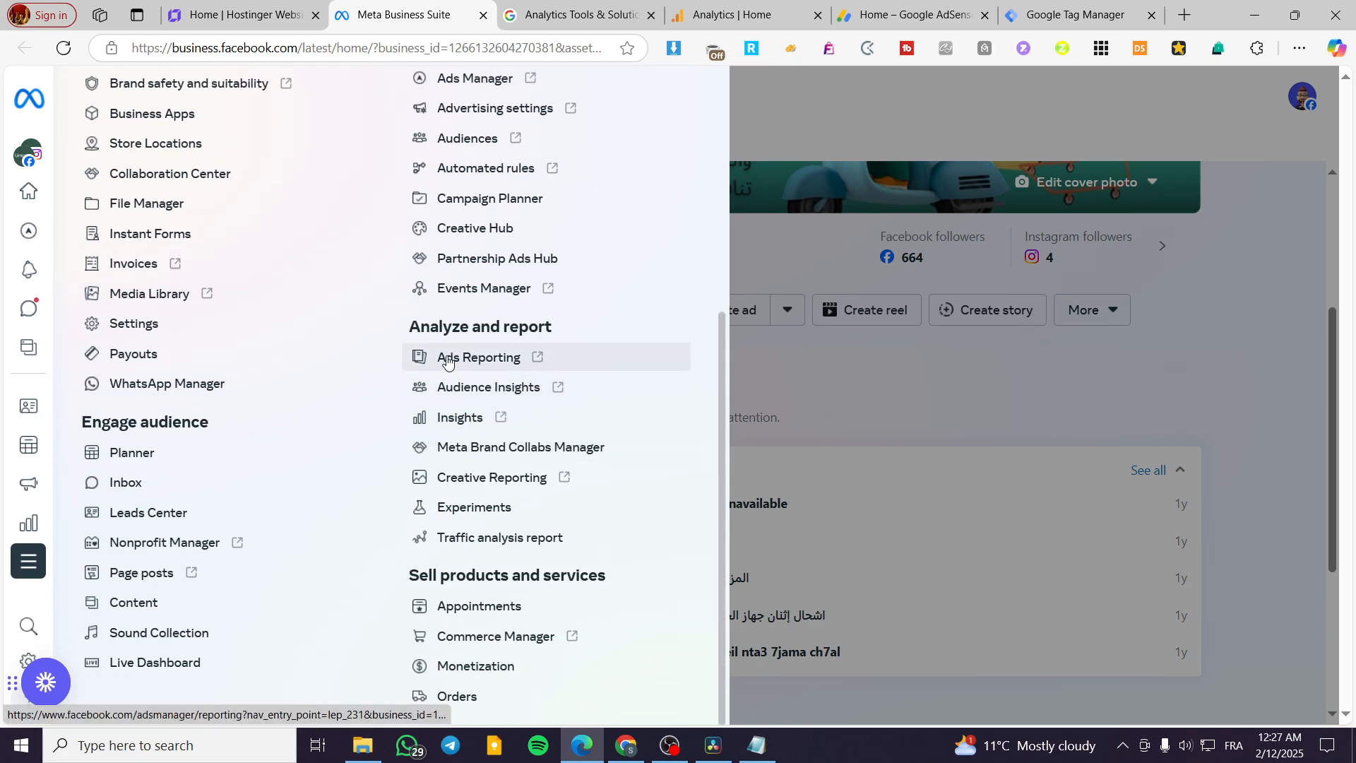
{"action": "mouse_move", "coordinate": [494, 636]}
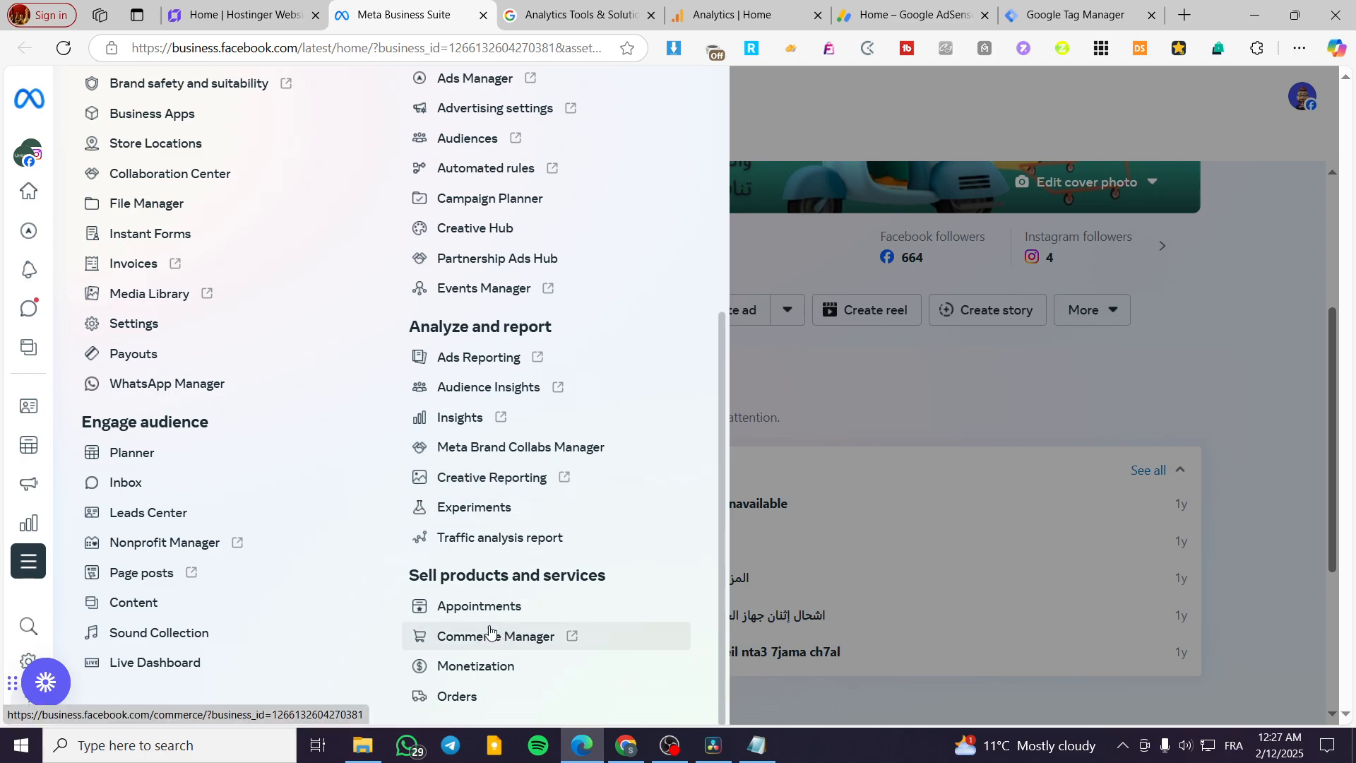
{"action": "mouse_move", "coordinate": [505, 564]}
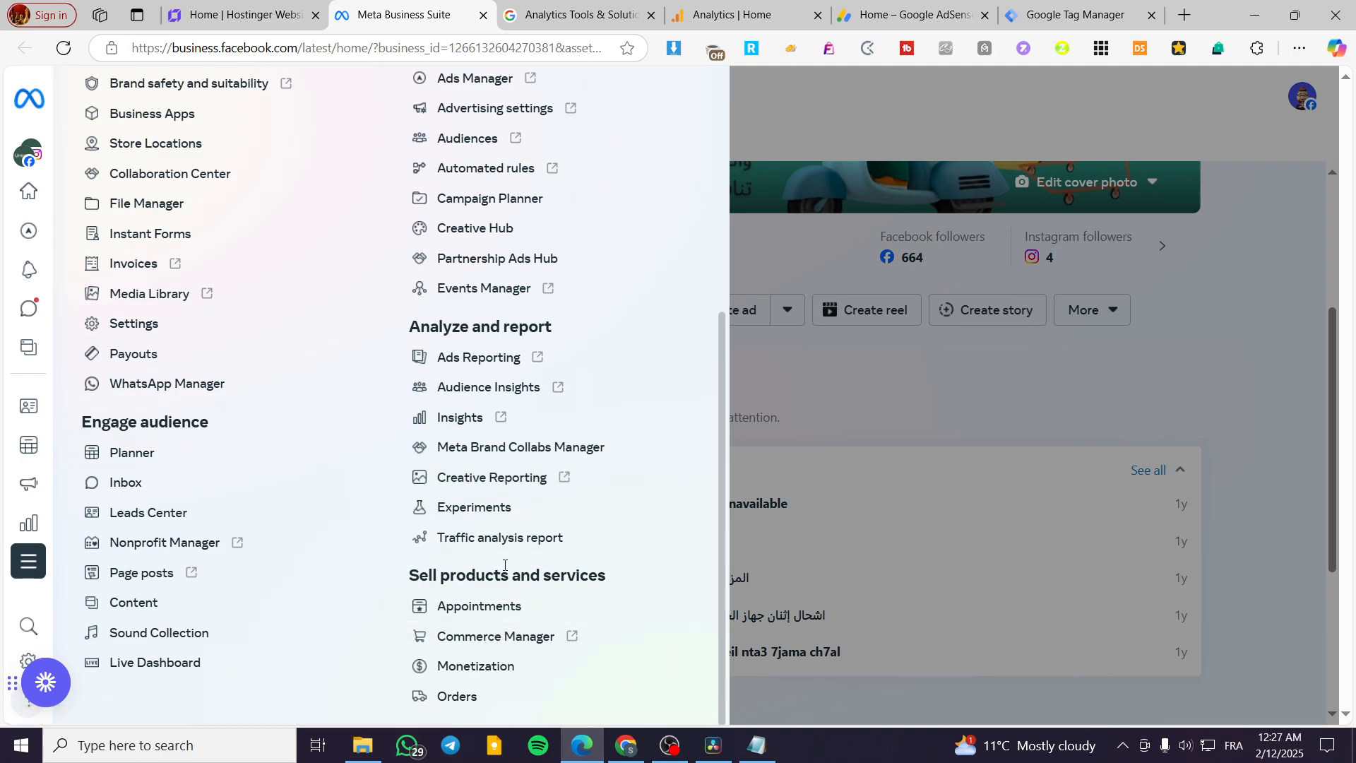
{"action": "mouse_move", "coordinate": [491, 477]}
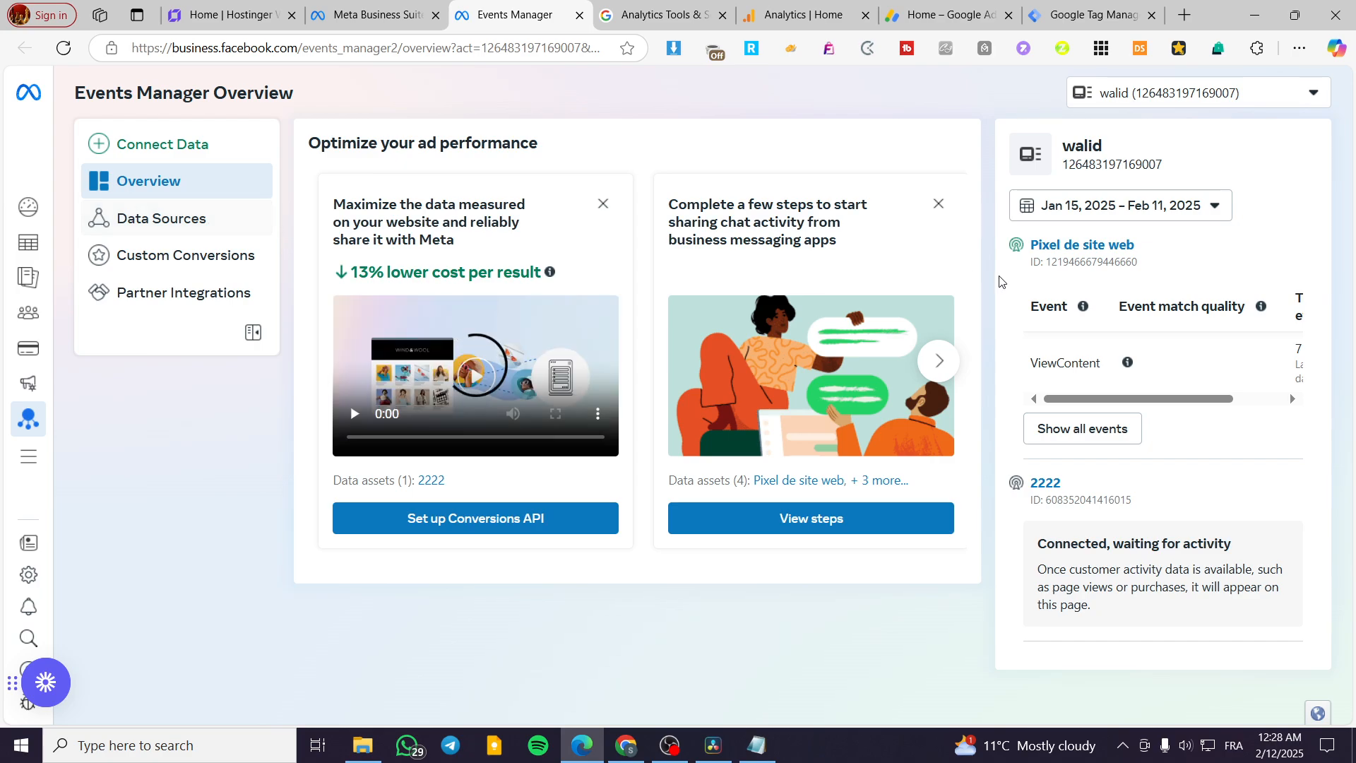
Open Data Sources, dismiss the connect dialog, and view the Pixel de site web dataset.
{"action": "left_click", "coordinate": [161, 218]}
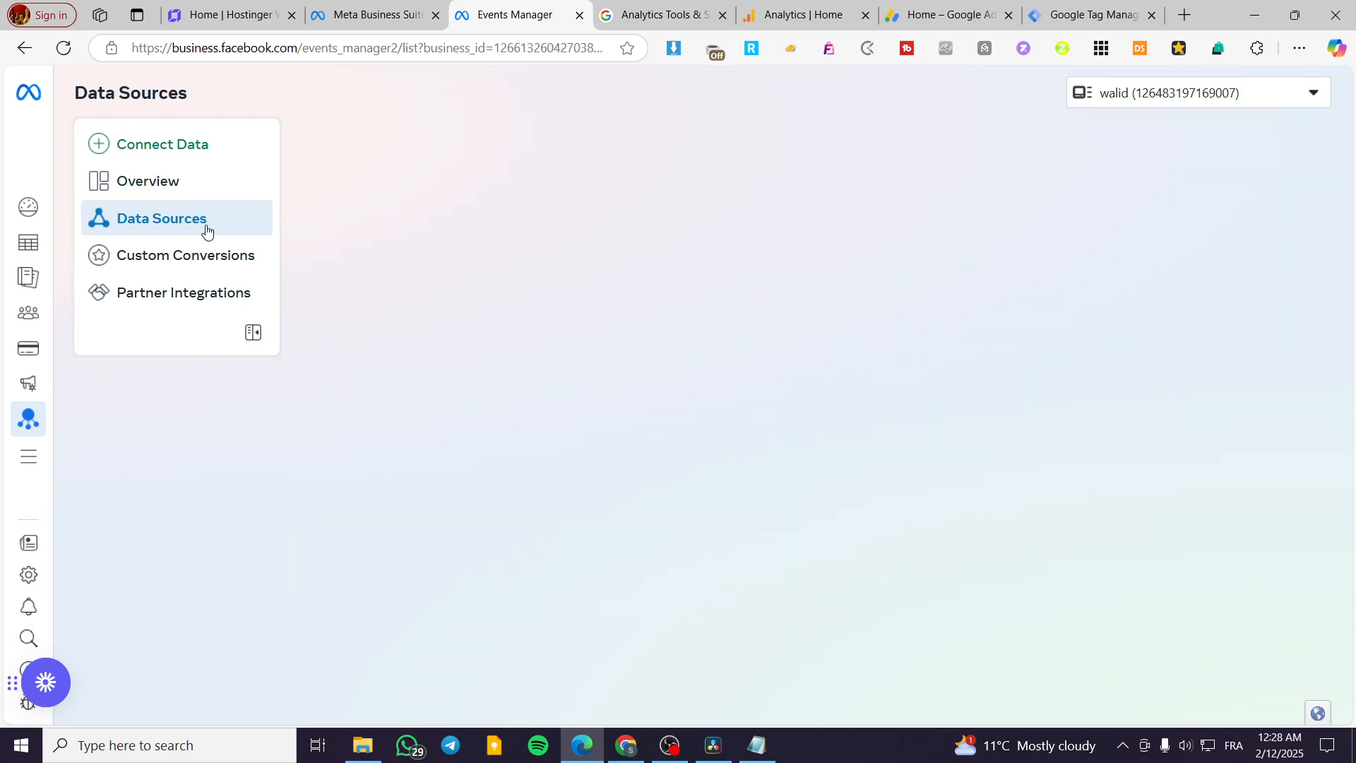
{"action": "left_click", "coordinate": [161, 144]}
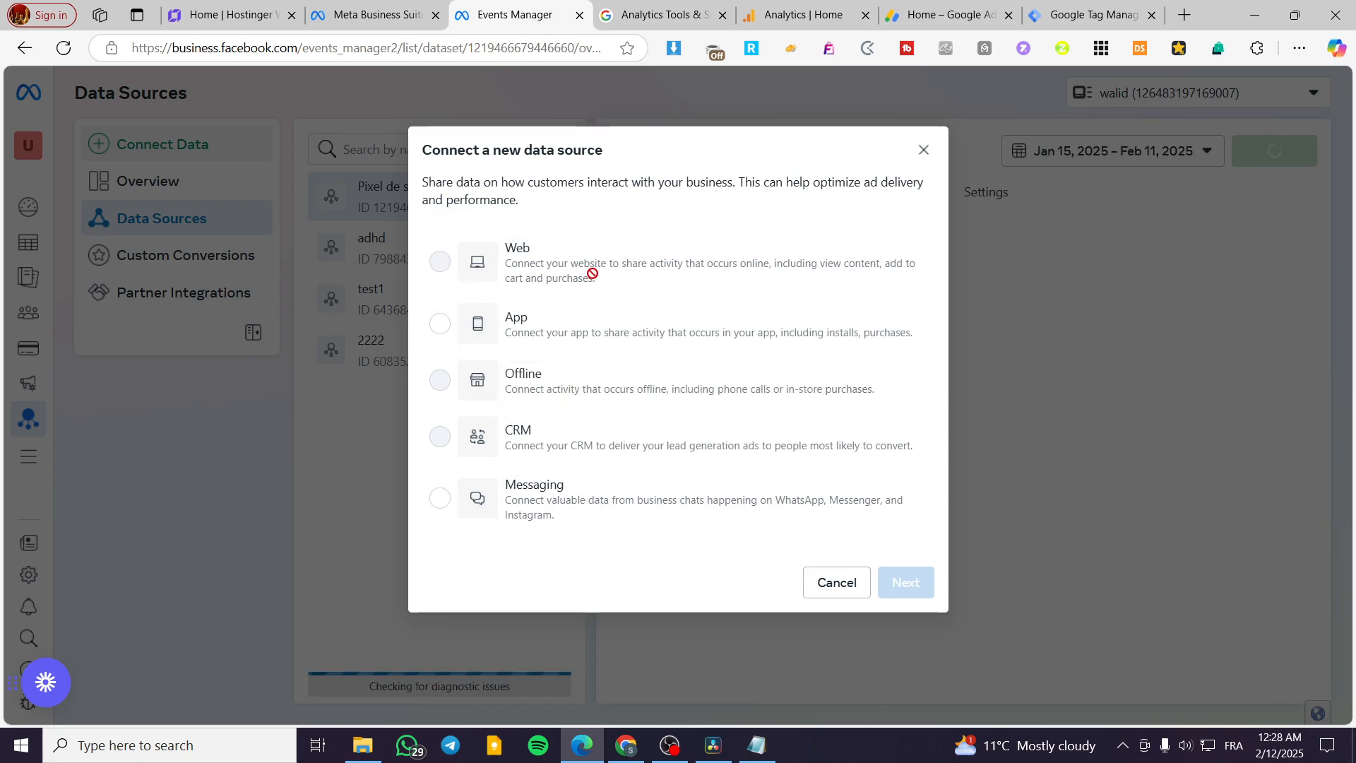
{"action": "left_click", "coordinate": [835, 582]}
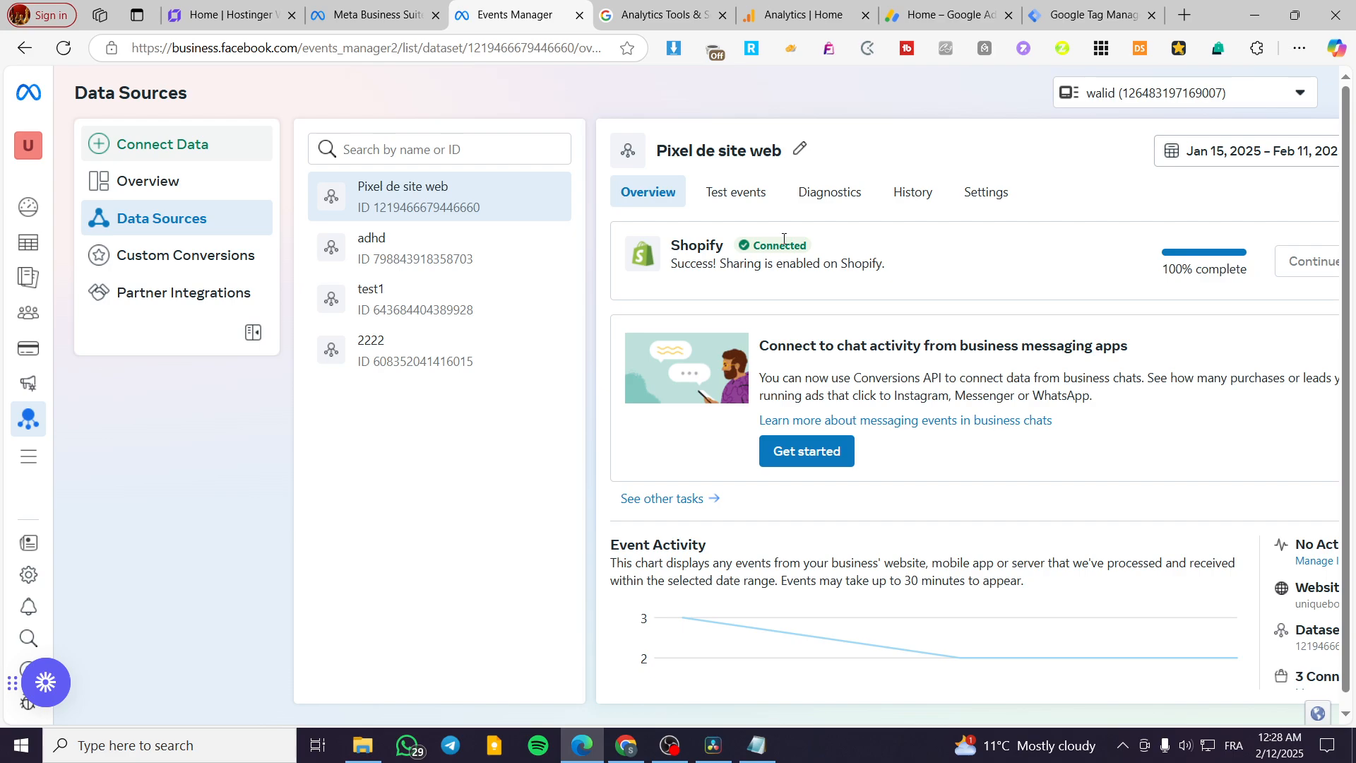
{"action": "mouse_move", "coordinate": [690, 231]}
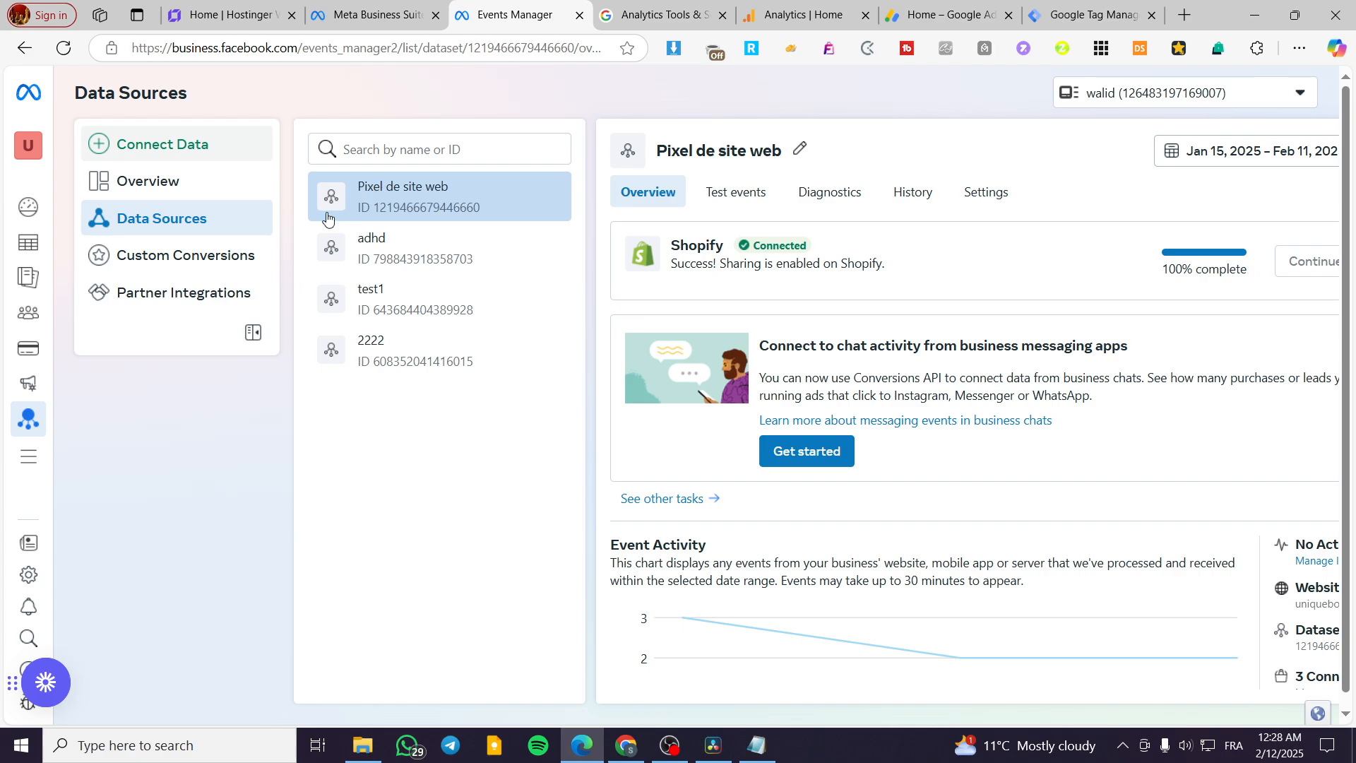
{"action": "mouse_move", "coordinate": [482, 214]}
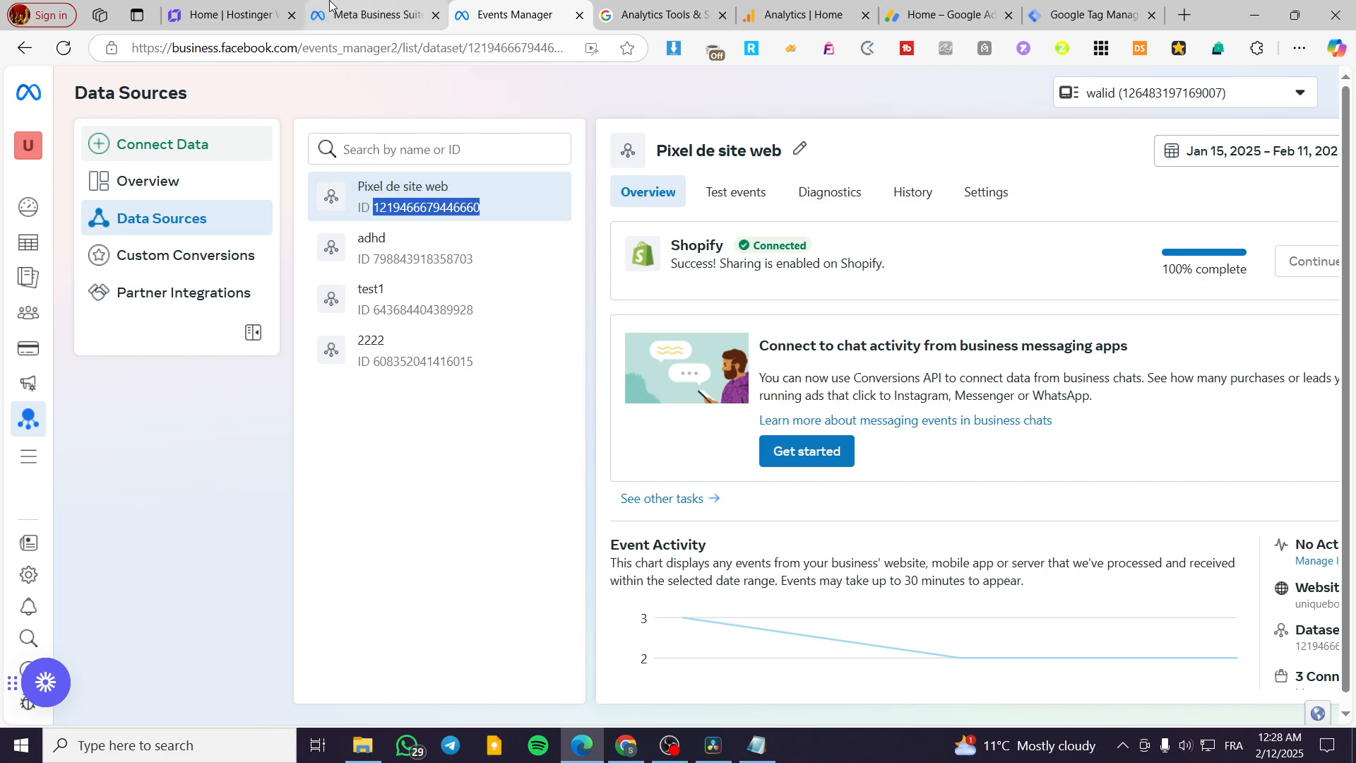
{"action": "left_click", "coordinate": [231, 15]}
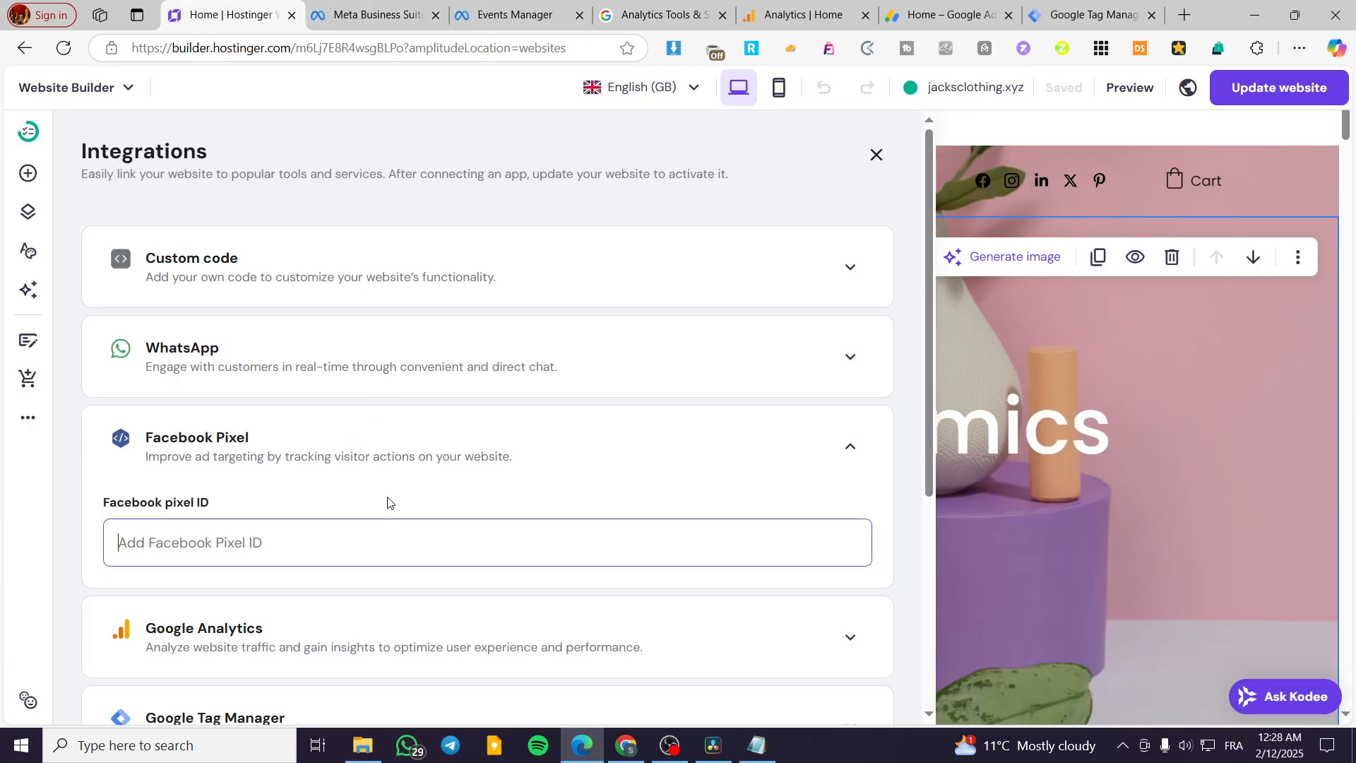
{"action": "mouse_move", "coordinate": [246, 503]}
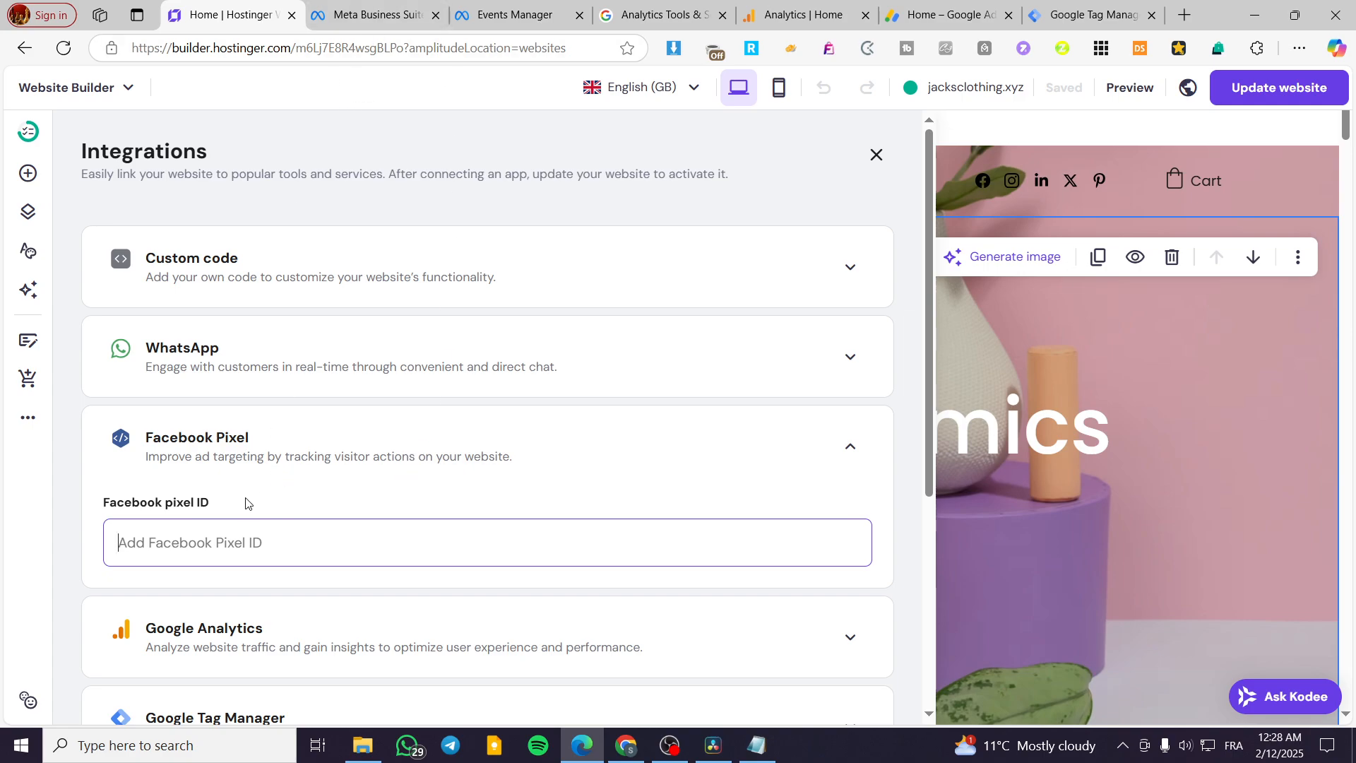
{"action": "type", "text": "1219466679446660"}
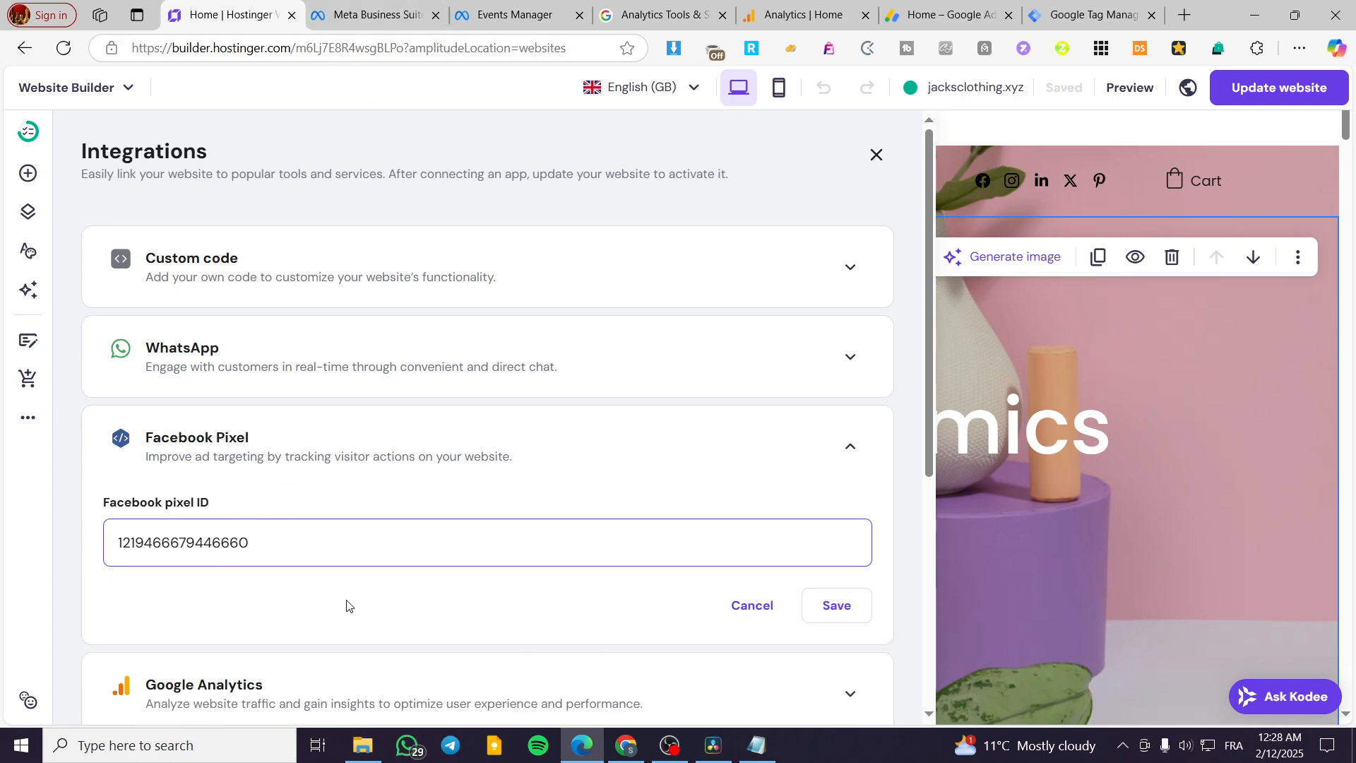
{"action": "left_click", "coordinate": [835, 605]}
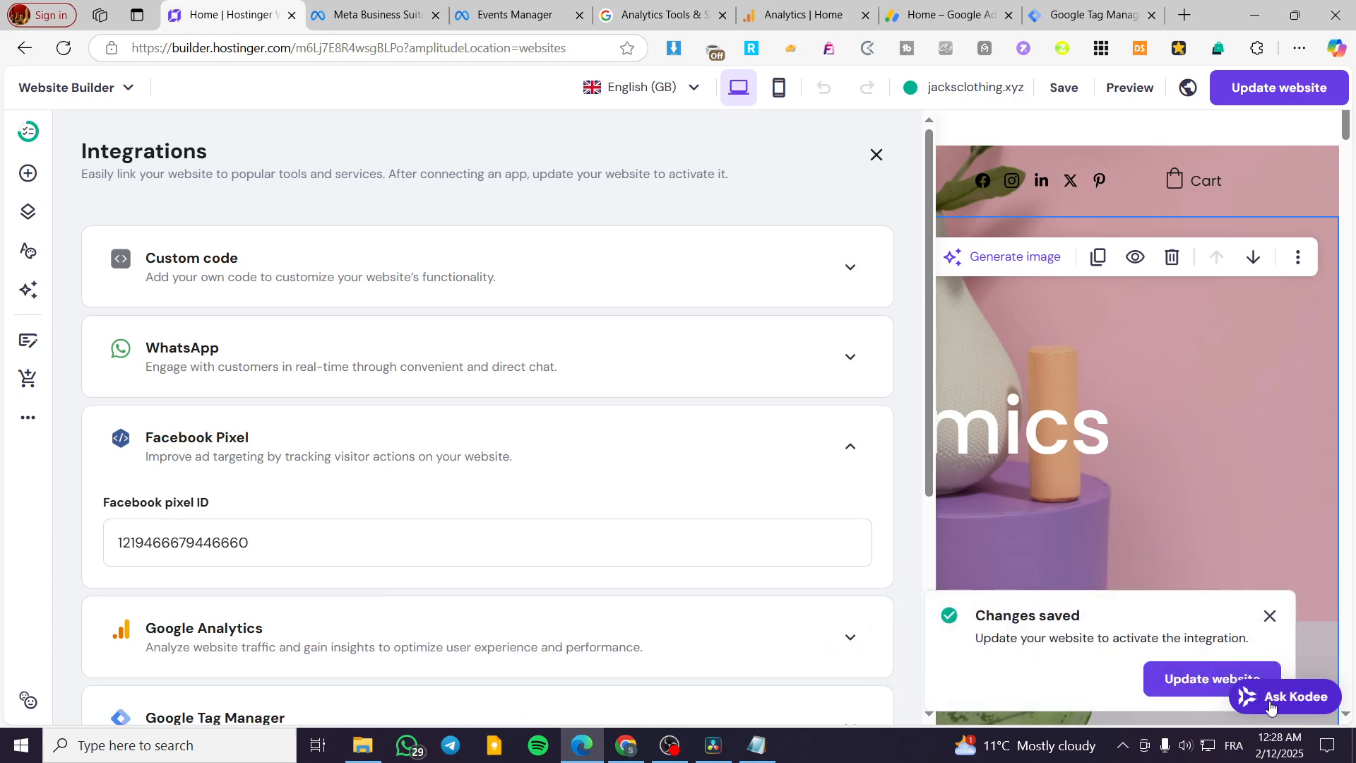
{"action": "left_click", "coordinate": [1210, 678]}
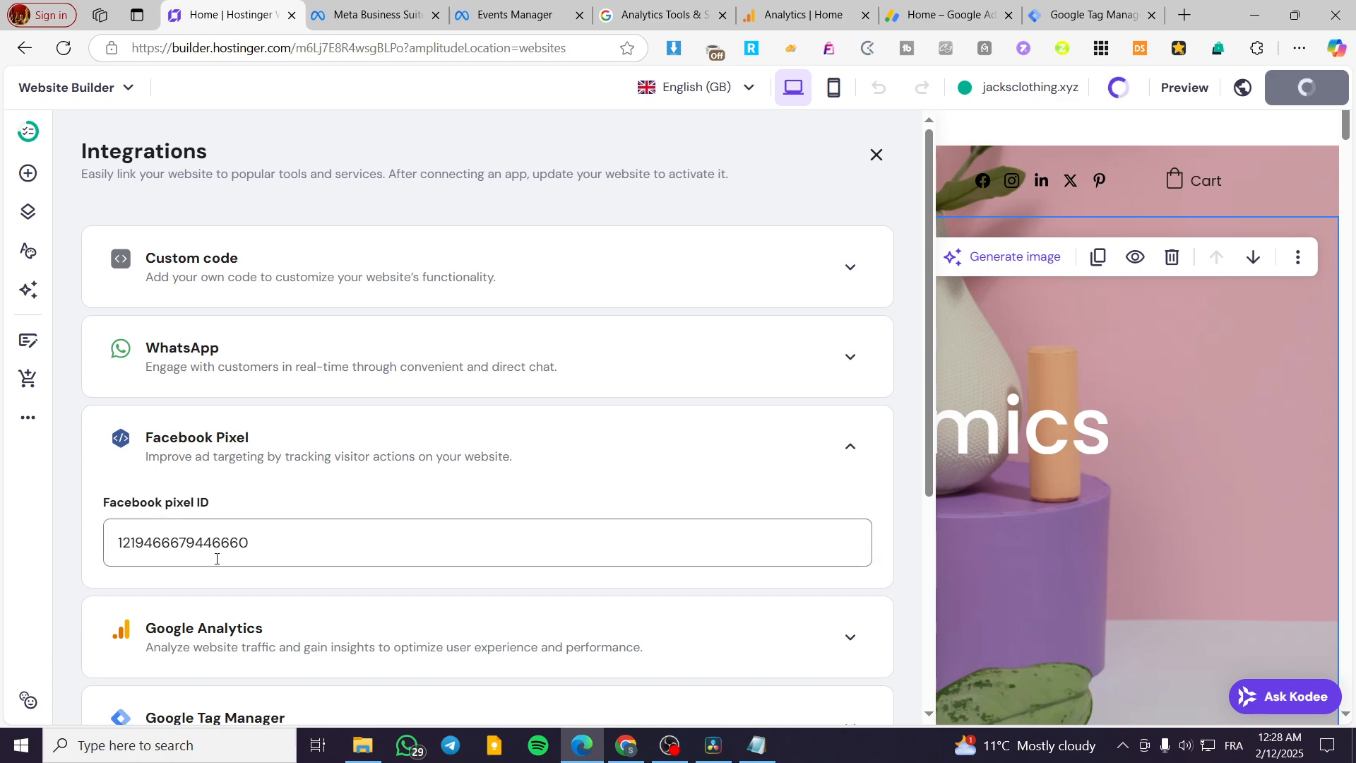
Review the pixel's Event Activity, then dismiss the 'Website changes are published' dialog.
{"action": "left_click", "coordinate": [373, 15]}
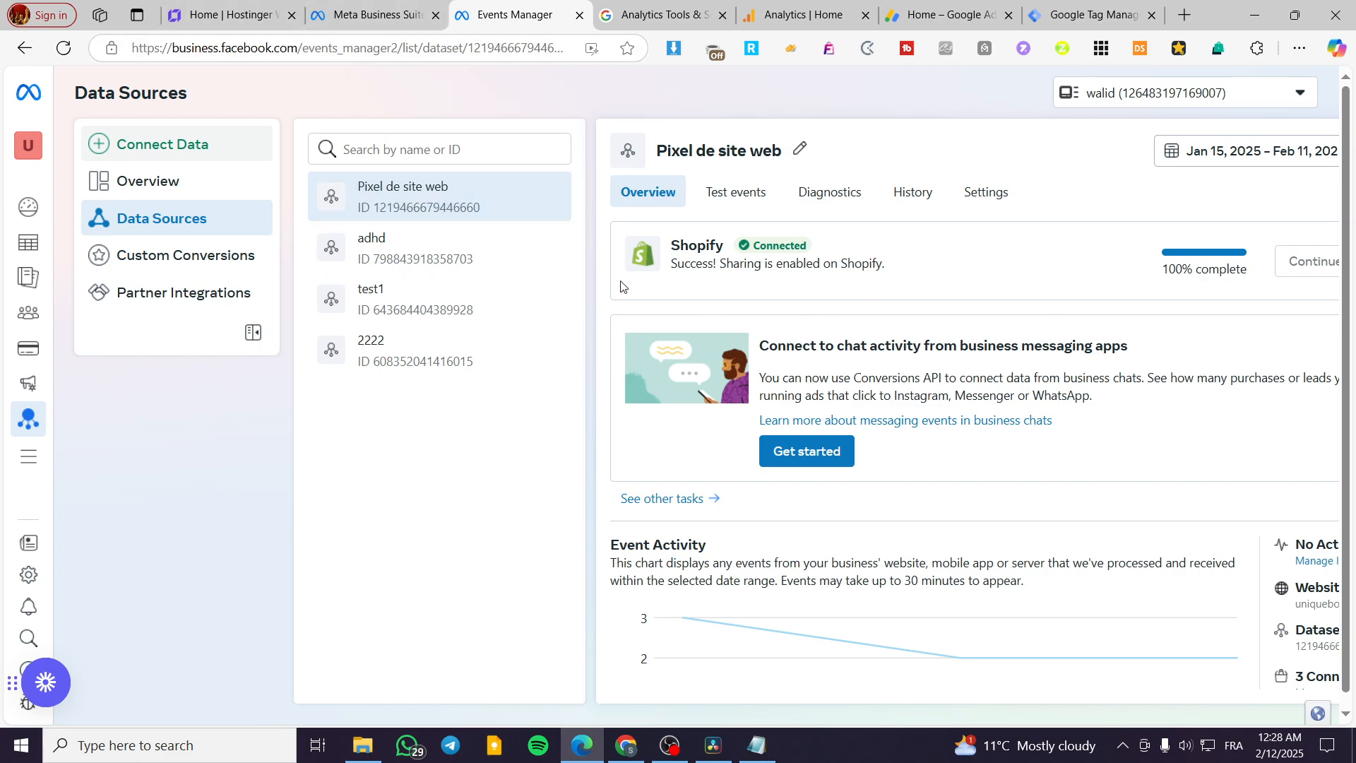
{"action": "scroll", "scroll_direction": "down", "scroll_amount": 3}
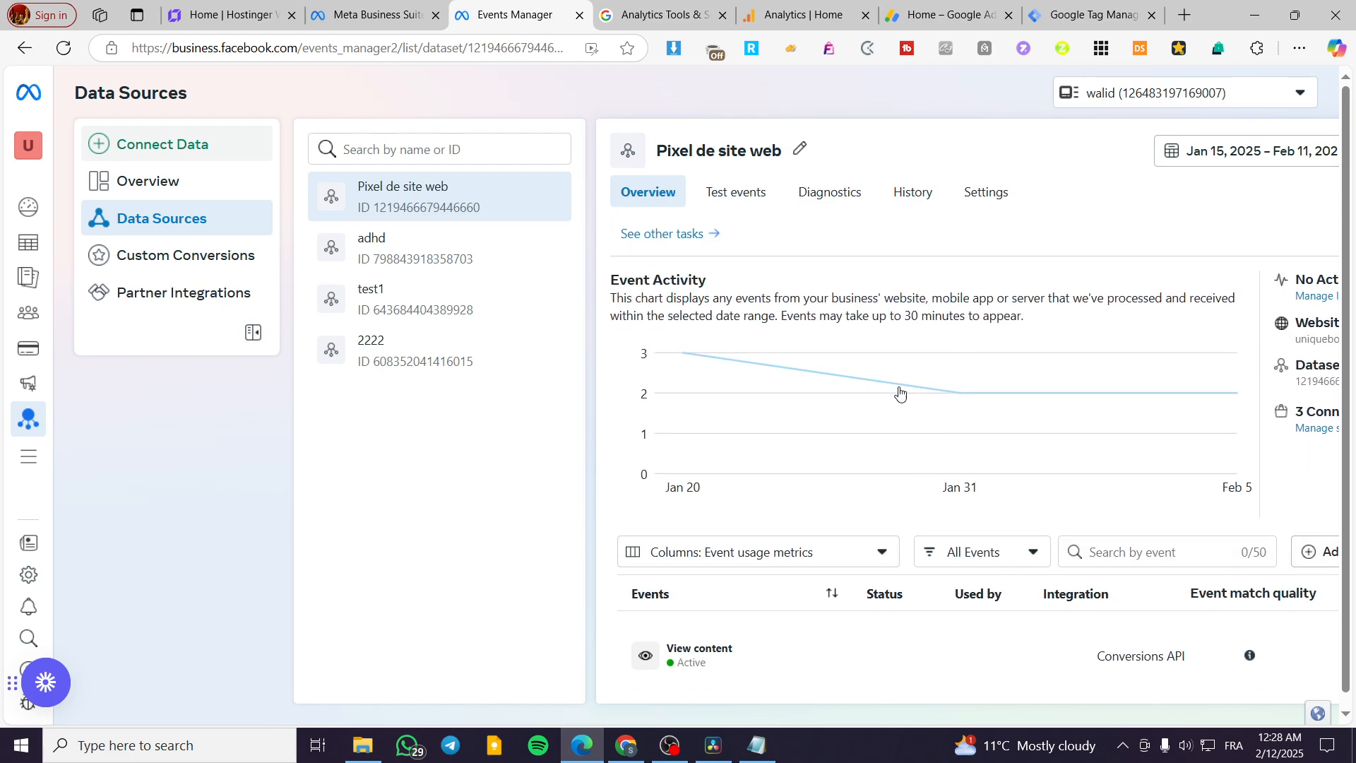
{"action": "mouse_move", "coordinate": [595, 286]}
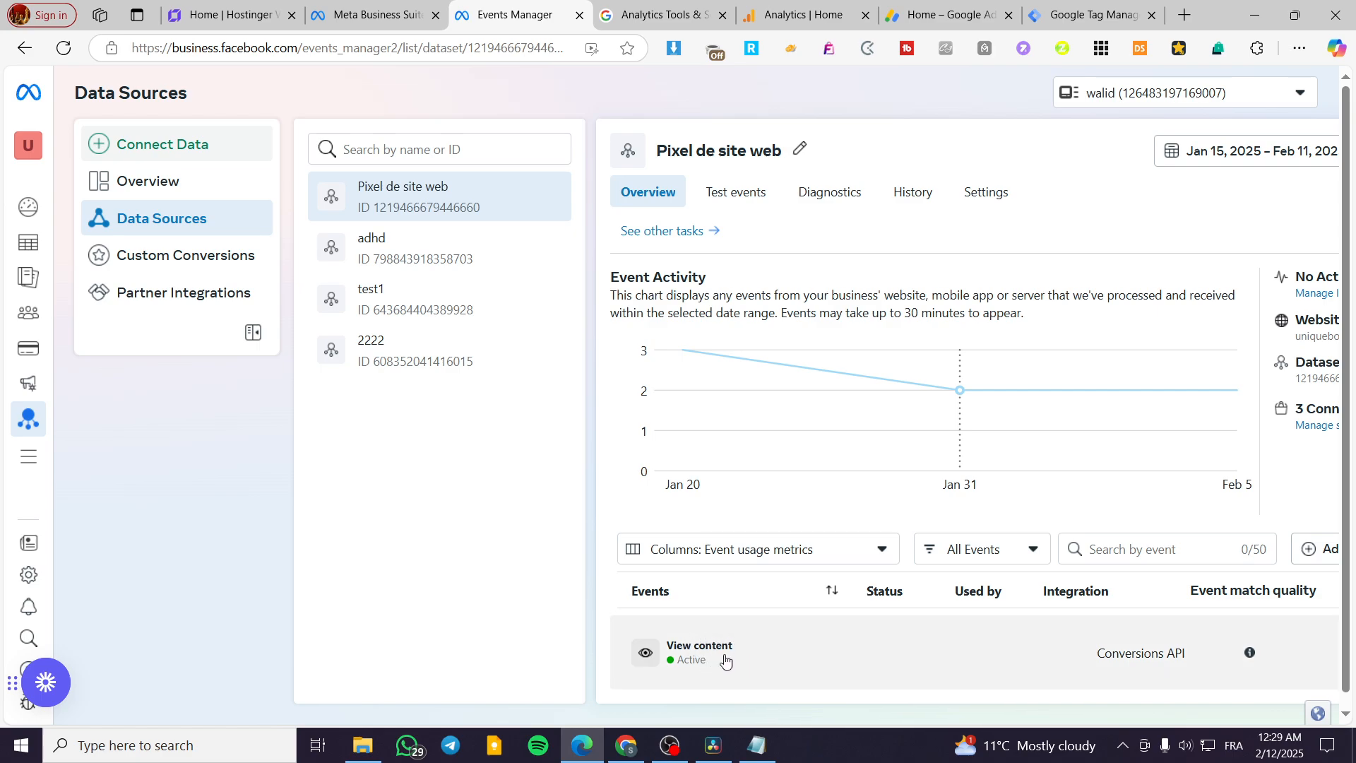
{"action": "left_click", "coordinate": [229, 15]}
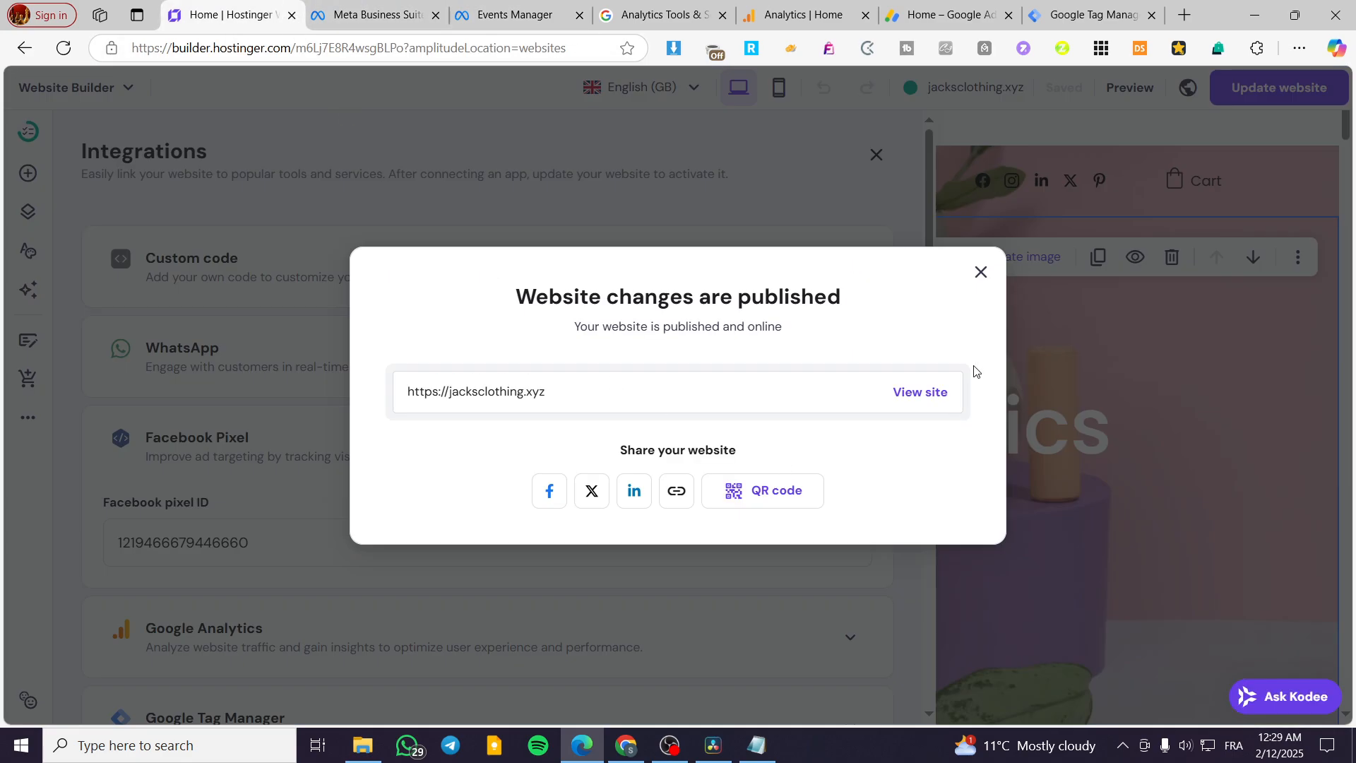
{"action": "left_click", "coordinate": [980, 271]}
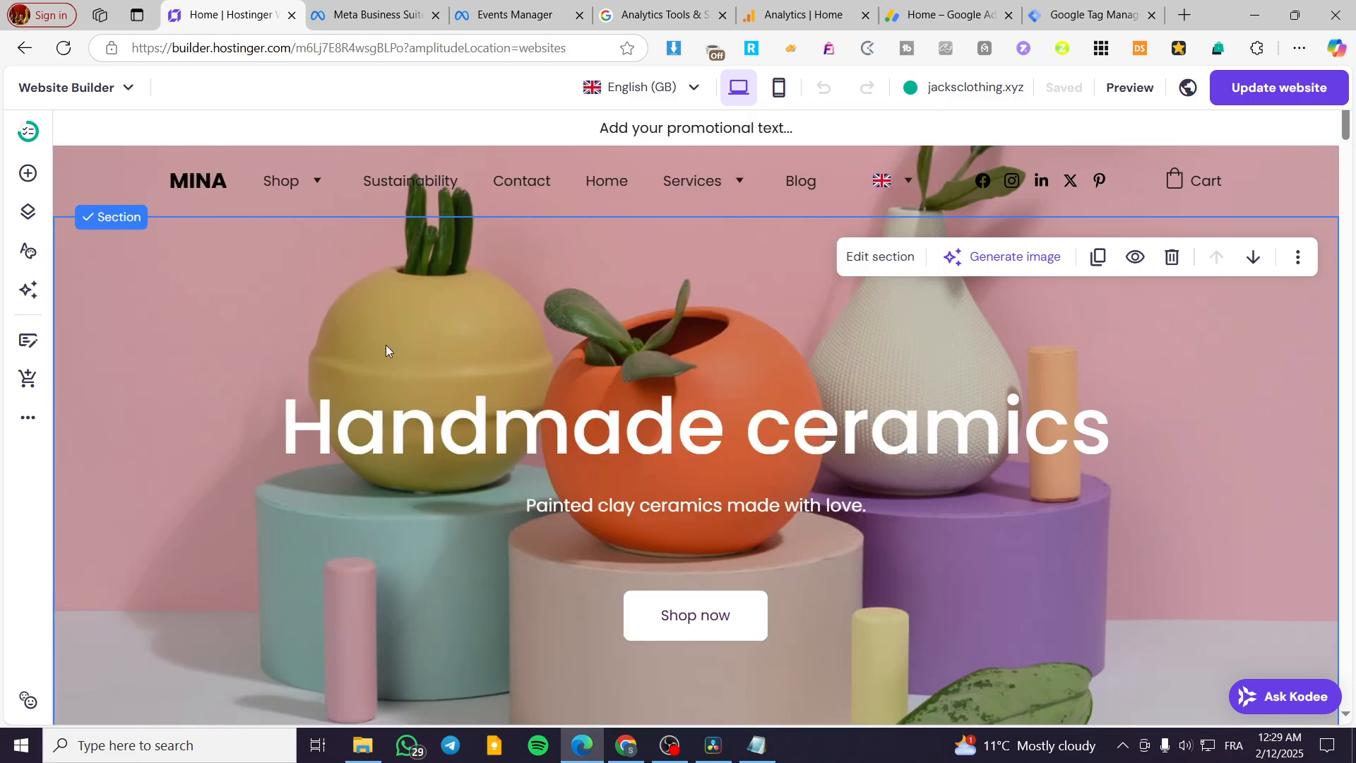